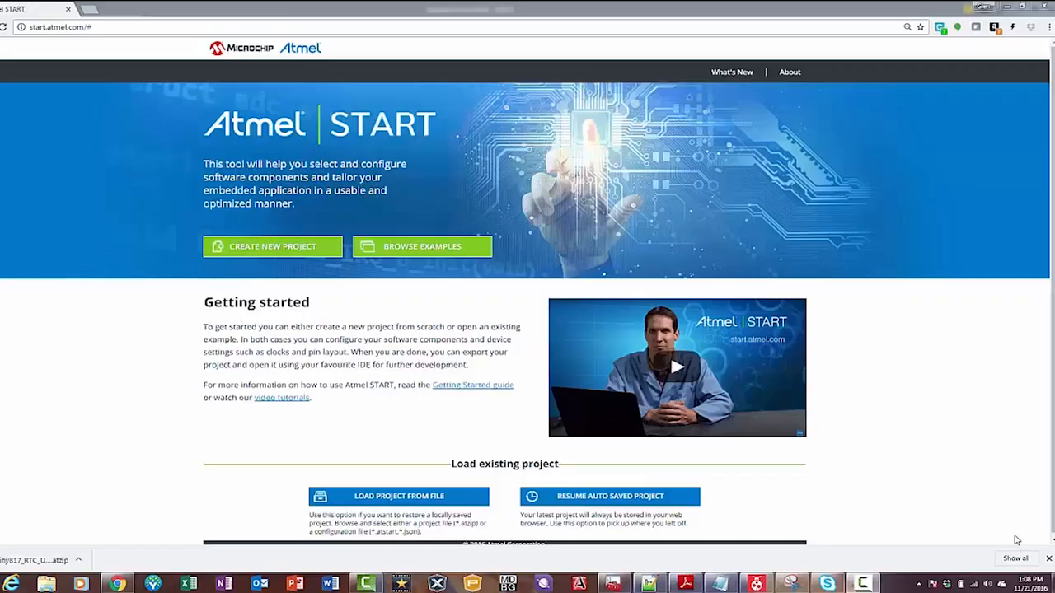
{"action": "mouse_move", "coordinate": [422, 246]}
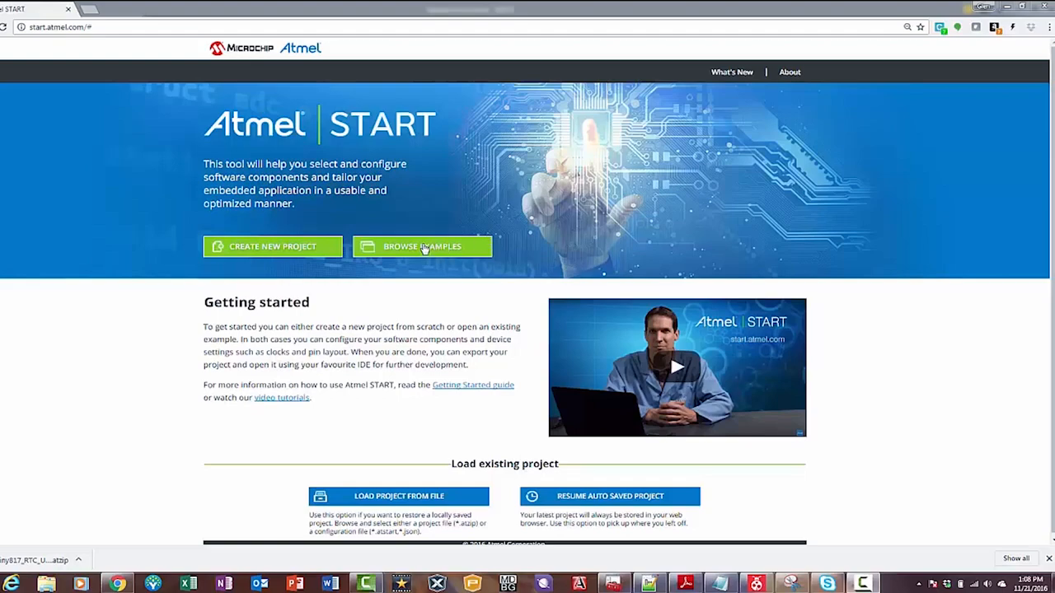
Filter examples by 'gettin', then skim the Sensors and AVR Events user guides.
{"action": "left_click", "coordinate": [422, 247]}
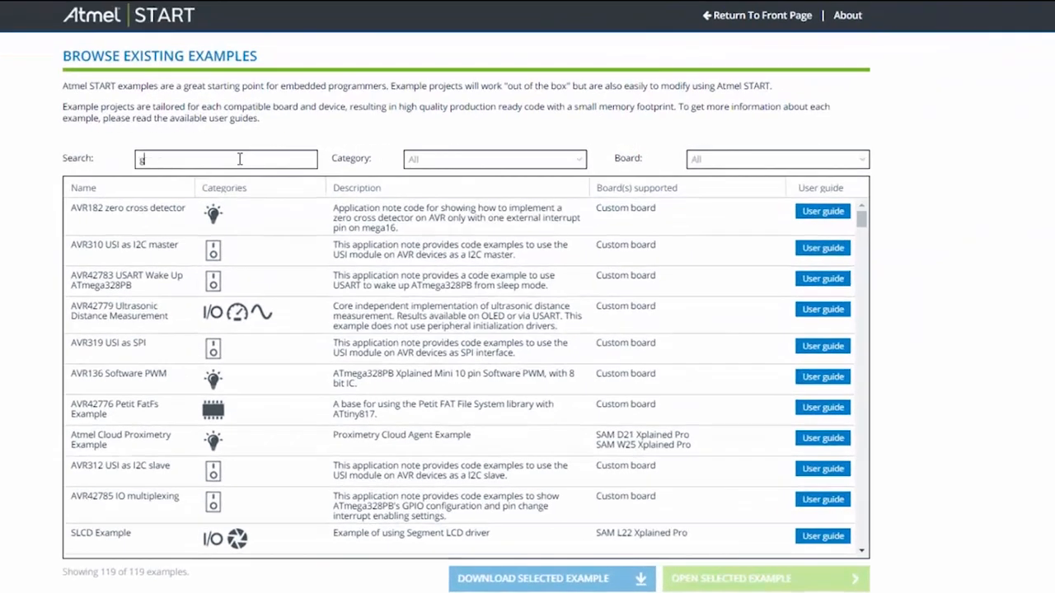
{"action": "type", "text": "gettin"}
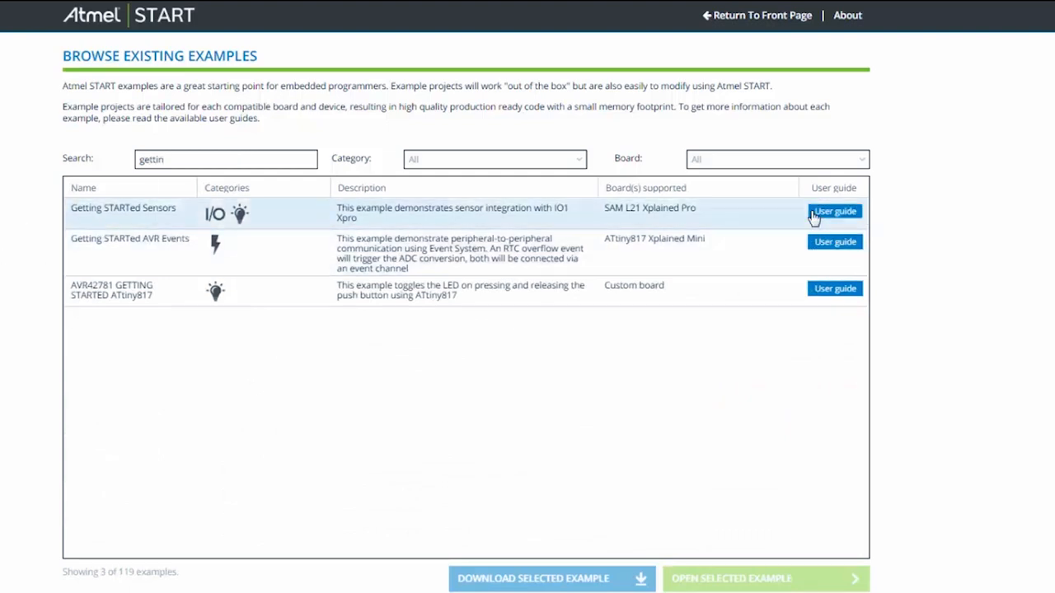
{"action": "left_click", "coordinate": [834, 211]}
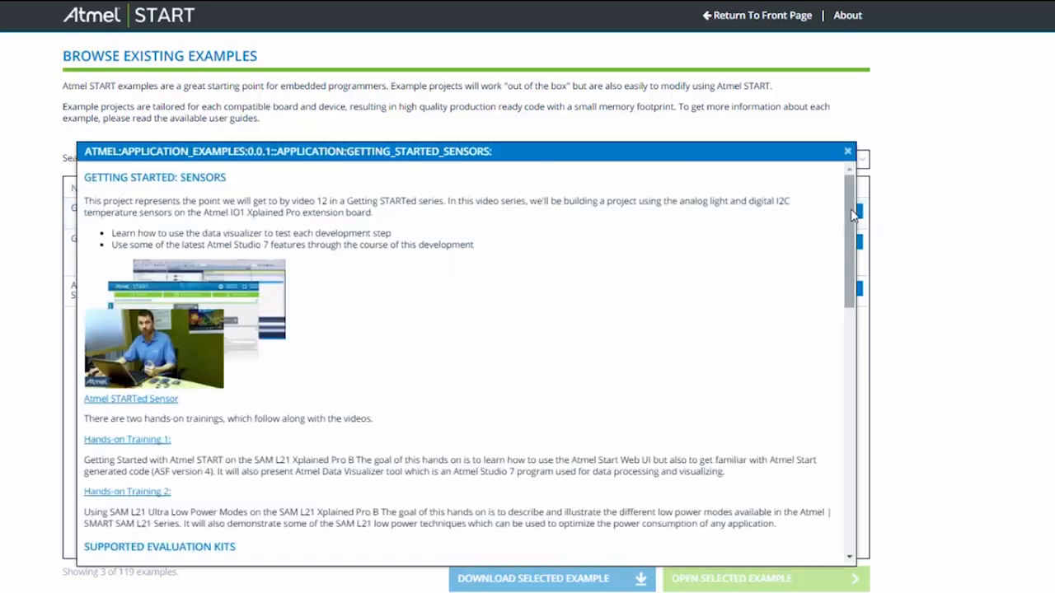
{"action": "scroll", "scroll_direction": "down", "scroll_amount": 3}
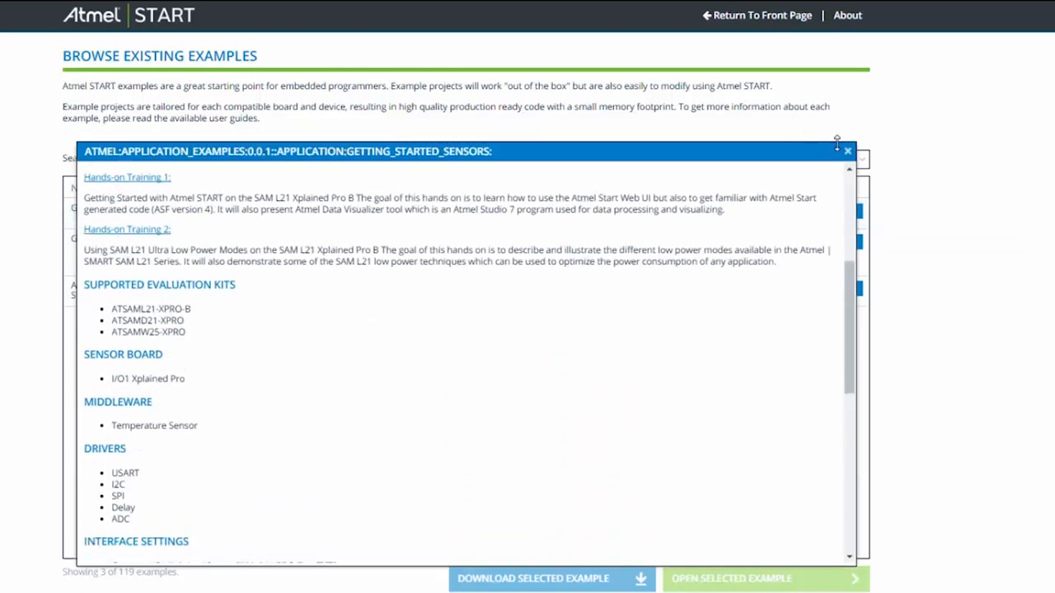
{"action": "left_click", "coordinate": [847, 151]}
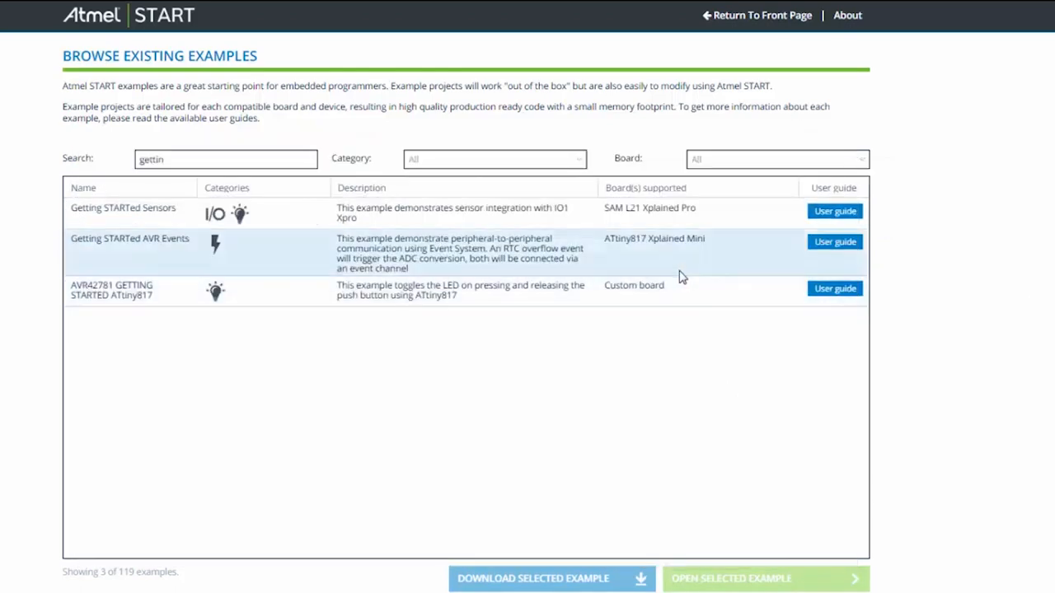
{"action": "mouse_move", "coordinate": [834, 241]}
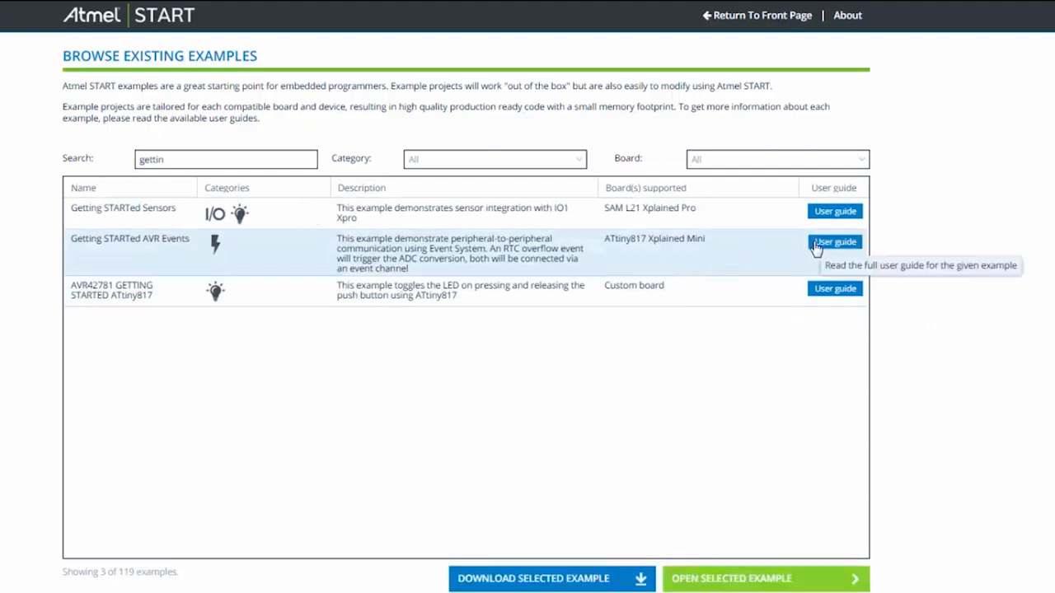
{"action": "left_click", "coordinate": [835, 242]}
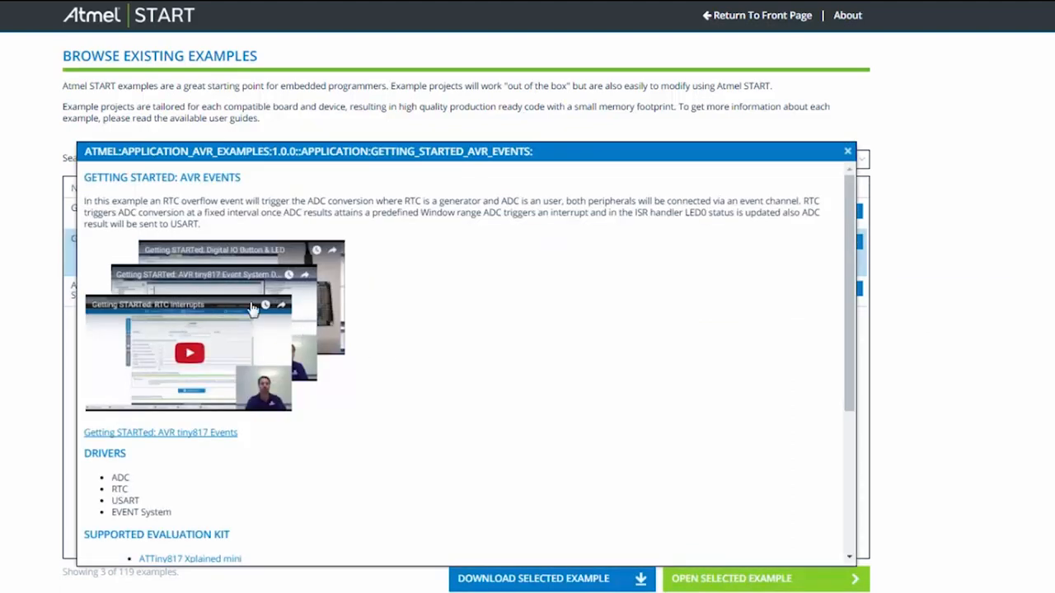
{"action": "left_click", "coordinate": [846, 151]}
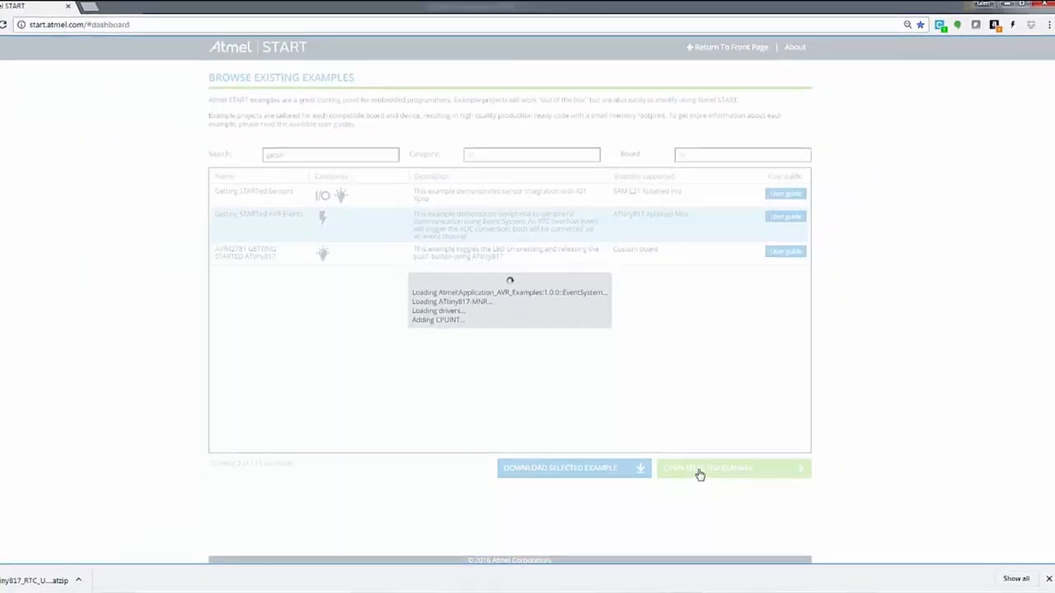
Load the AVR Events example and view its RTC, ADC, USART and event components.
{"action": "left_click", "coordinate": [730, 468]}
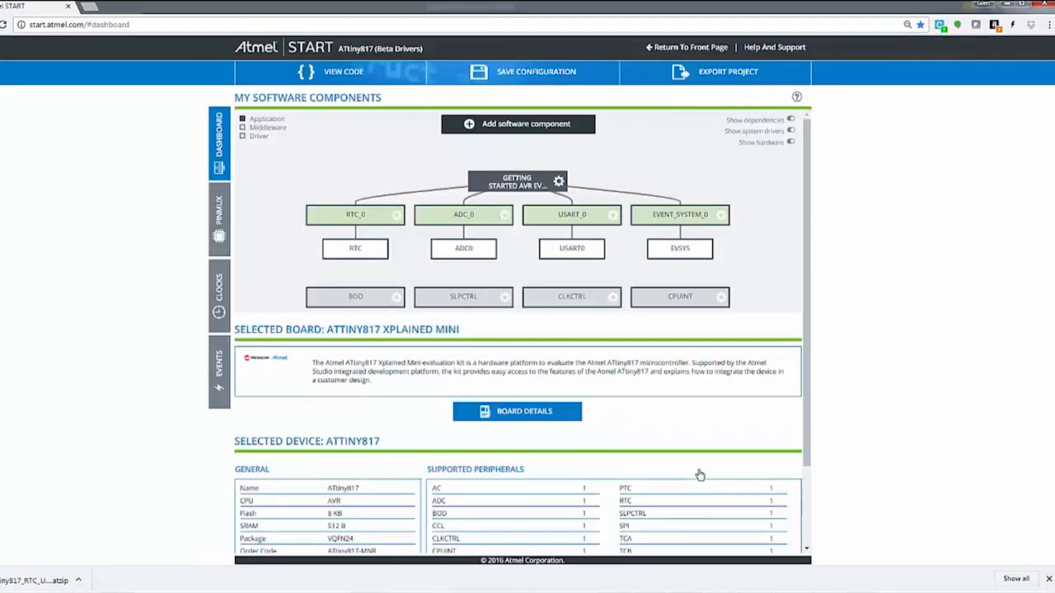
{"action": "mouse_move", "coordinate": [739, 217]}
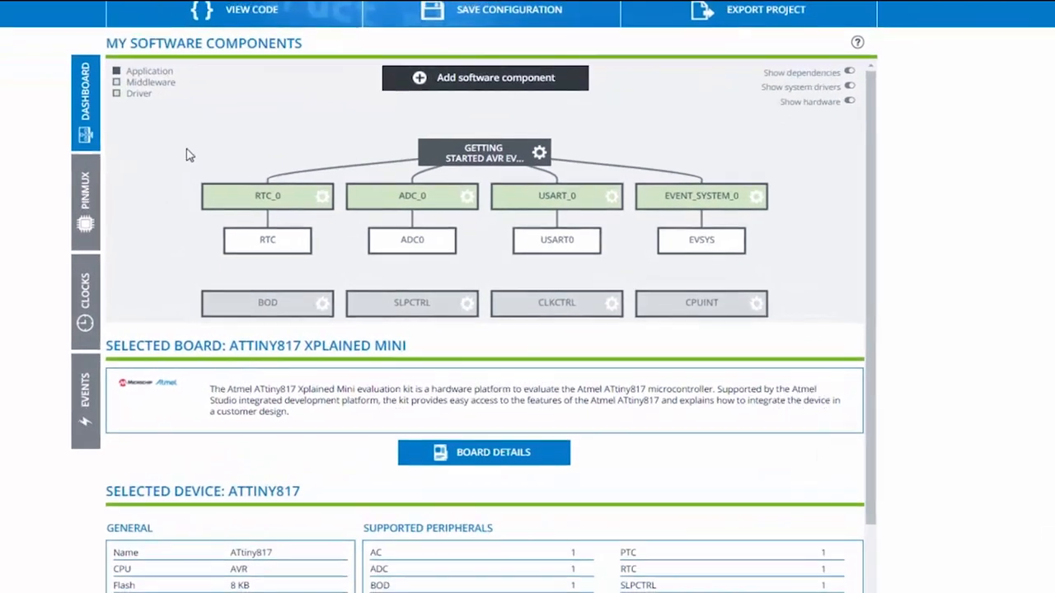
{"action": "scroll", "scroll_direction": "up", "scroll_amount": 3}
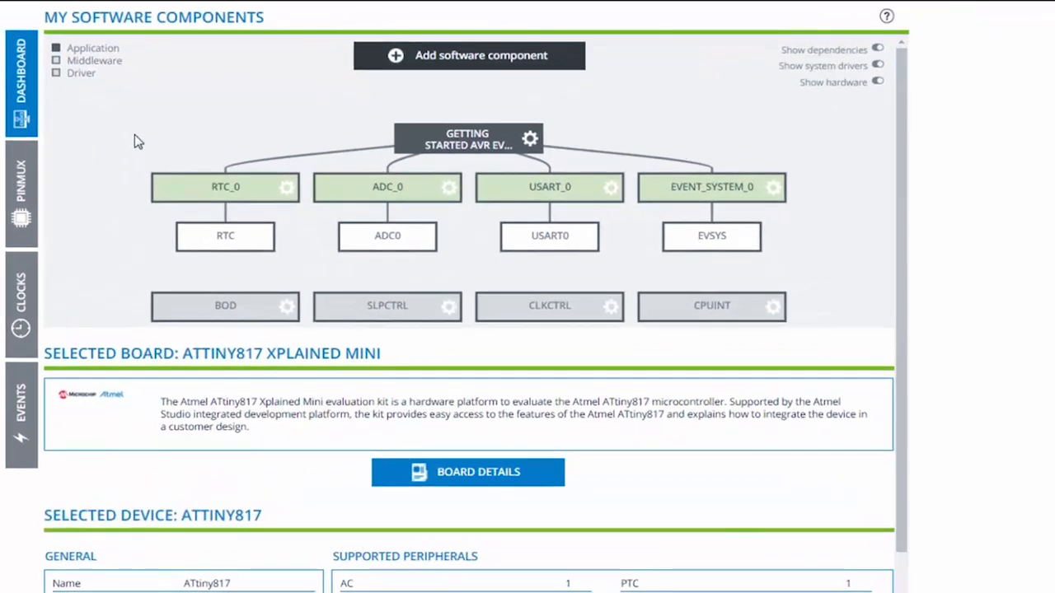
Open the Events configuration and reset it to device defaults.
{"action": "left_click", "coordinate": [21, 413]}
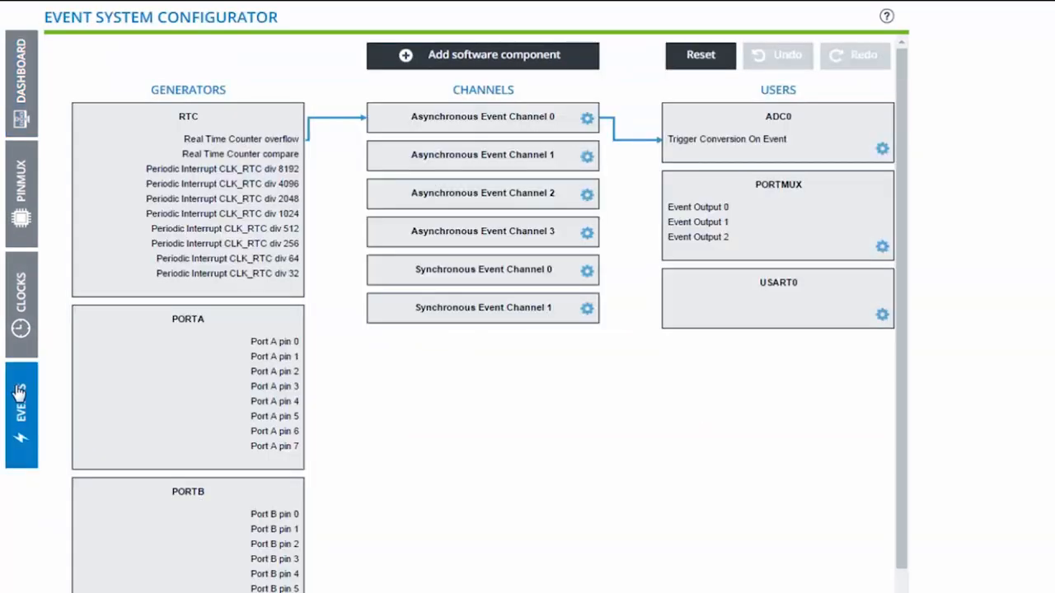
{"action": "mouse_move", "coordinate": [669, 501]}
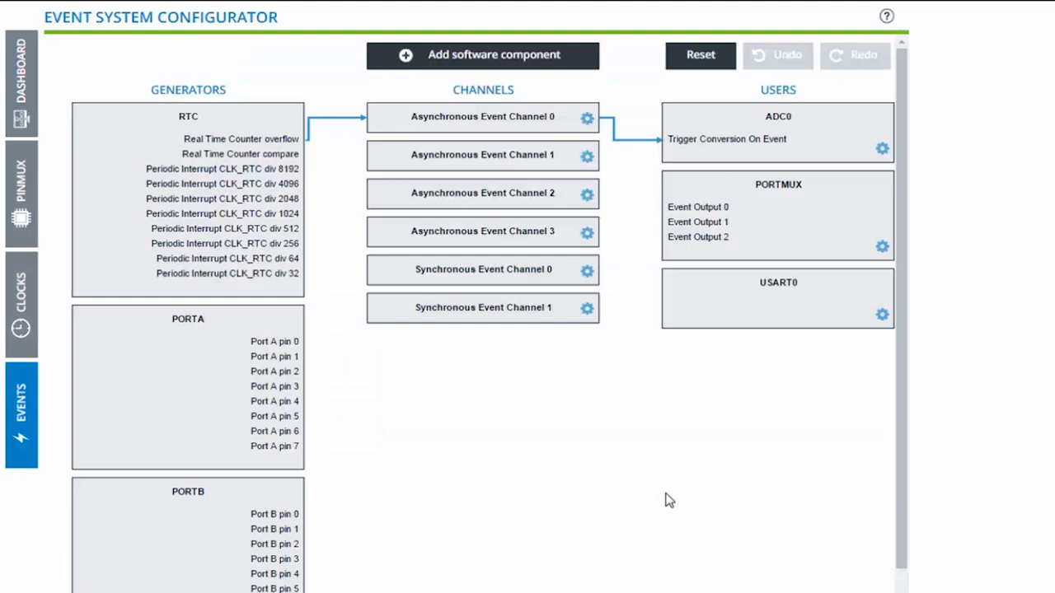
{"action": "left_click", "coordinate": [700, 55]}
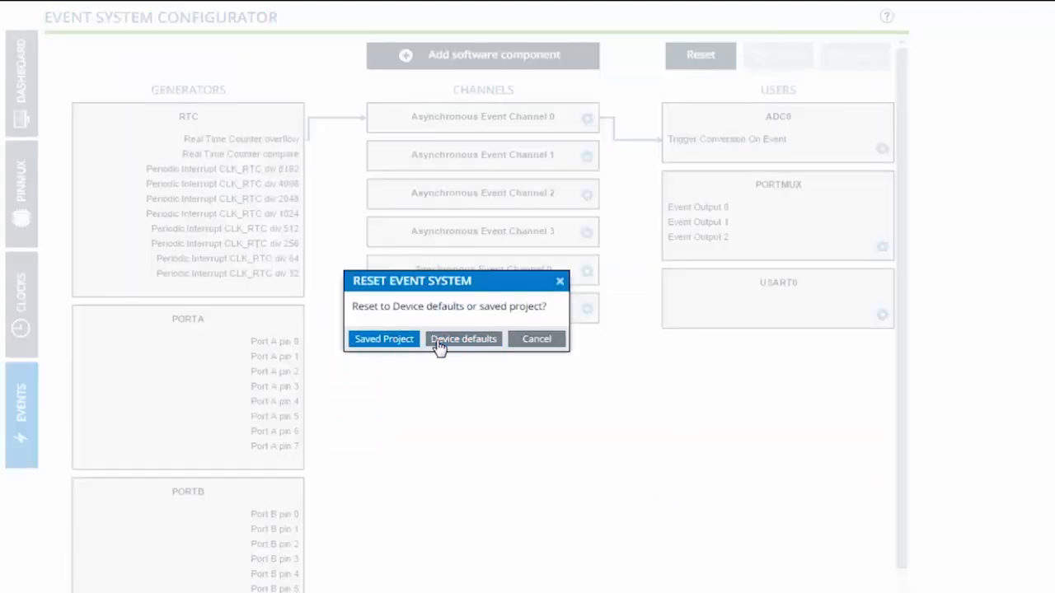
{"action": "left_click", "coordinate": [463, 339]}
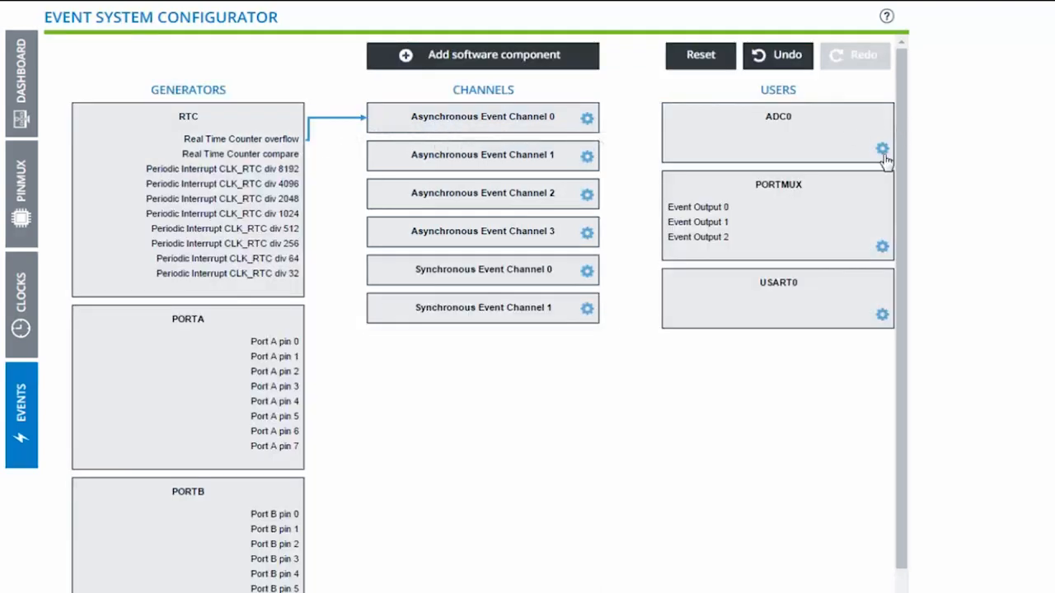
Reconnect channel 0 to ADC0's conversion trigger, then reset to the saved project.
{"action": "left_click", "coordinate": [882, 149]}
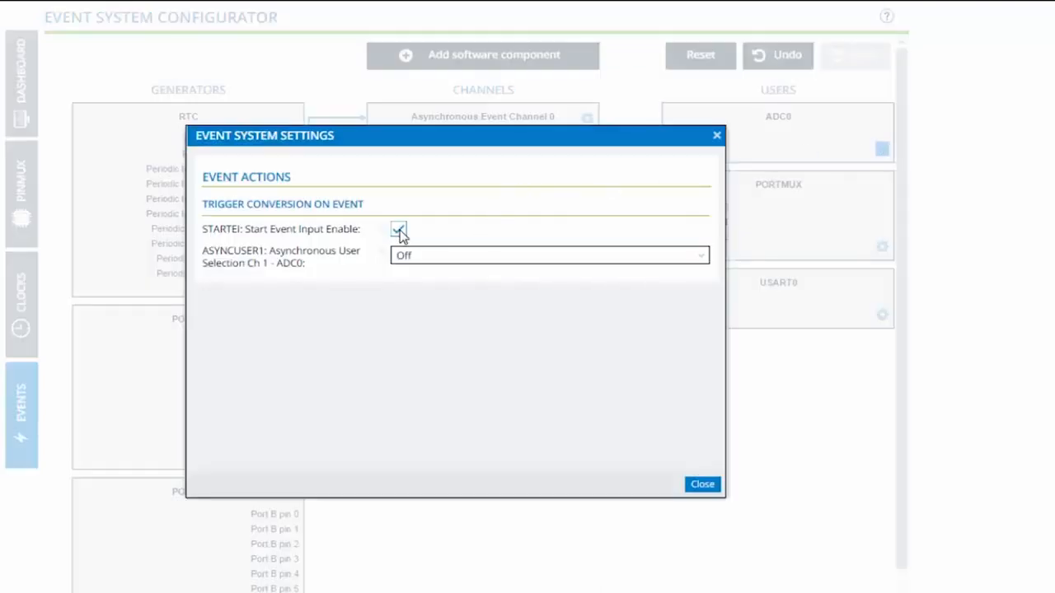
{"action": "left_click", "coordinate": [701, 483]}
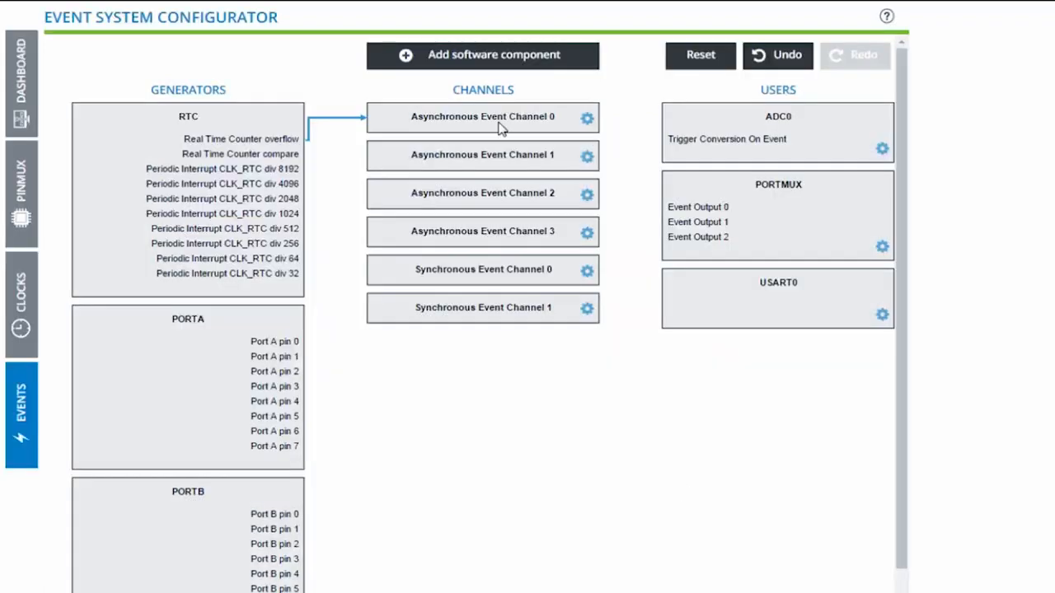
{"action": "left_click", "coordinate": [726, 138]}
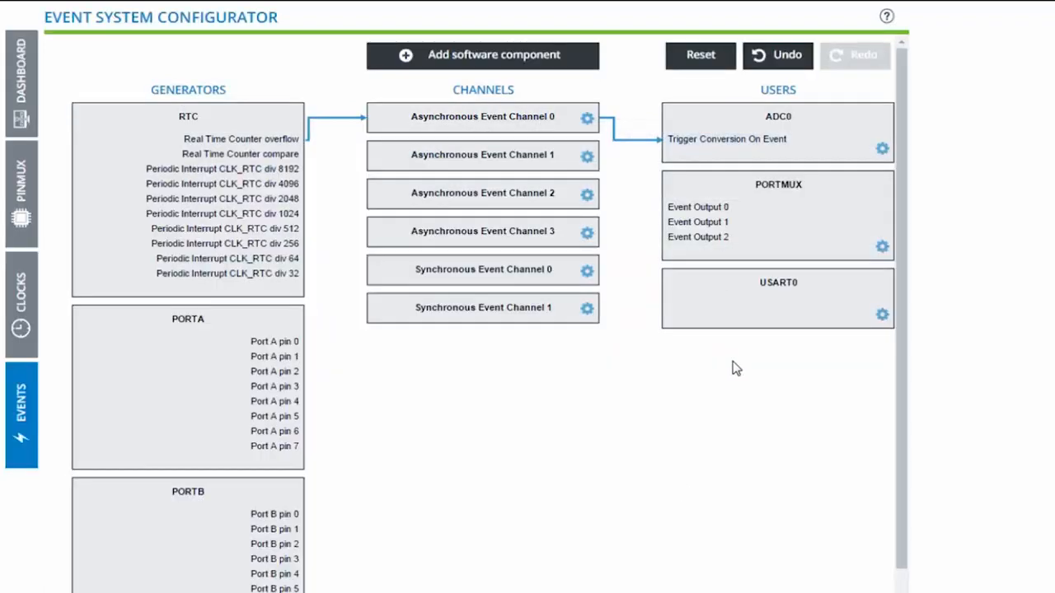
{"action": "mouse_move", "coordinate": [707, 65]}
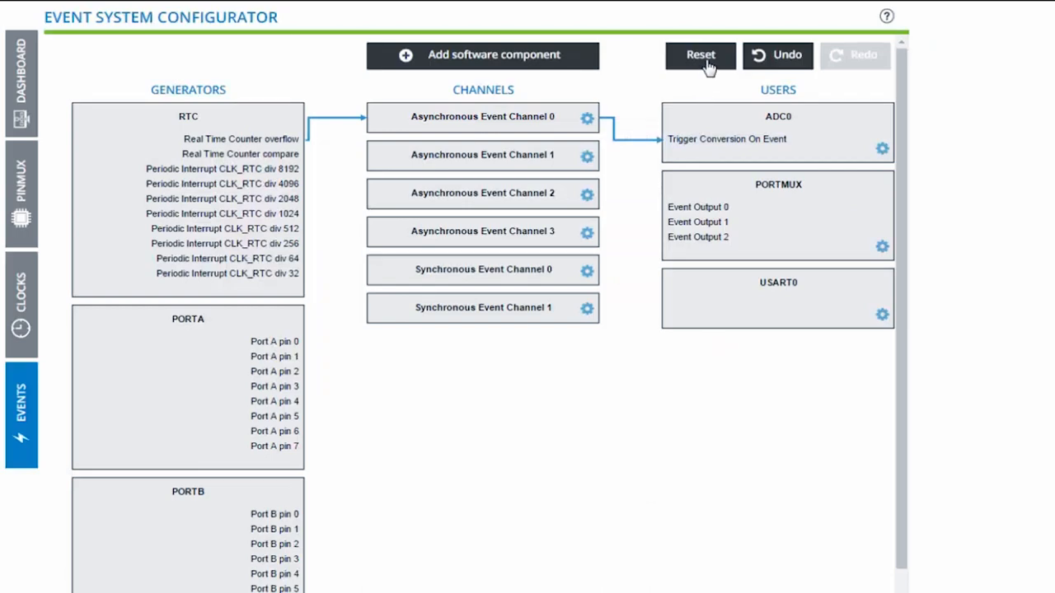
{"action": "left_click", "coordinate": [700, 55]}
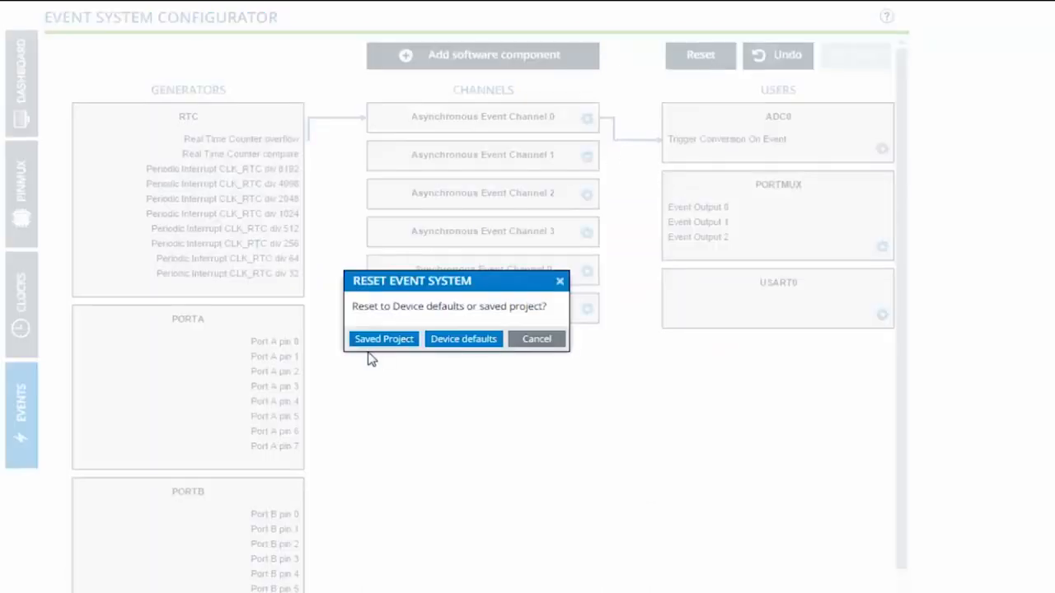
{"action": "left_click", "coordinate": [383, 338]}
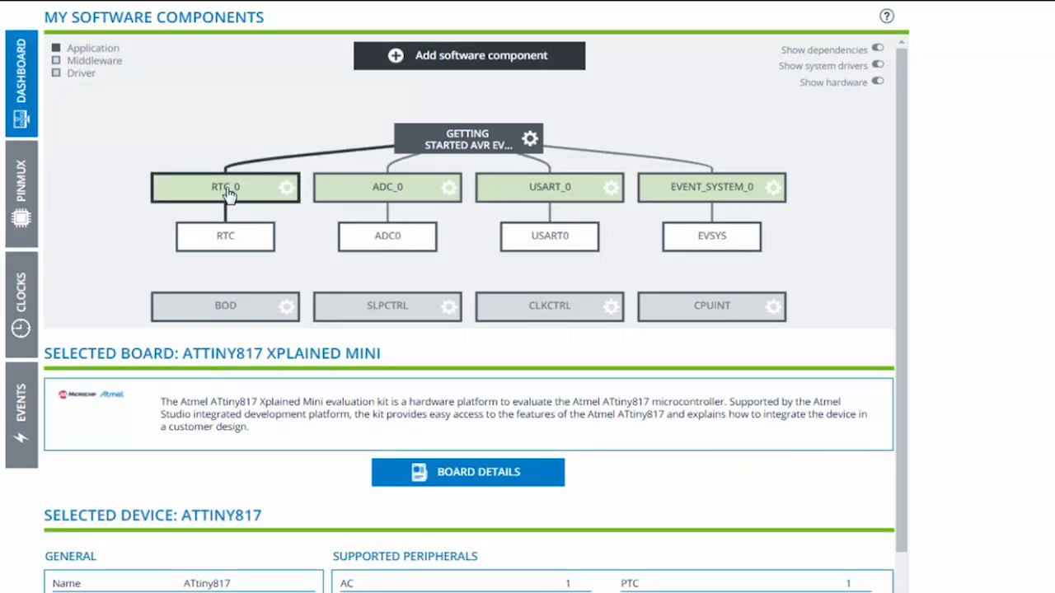
Set the RTC_0 prescaling factor to 32 and period to 0xfa, then view clocks.
{"action": "left_click", "coordinate": [225, 186]}
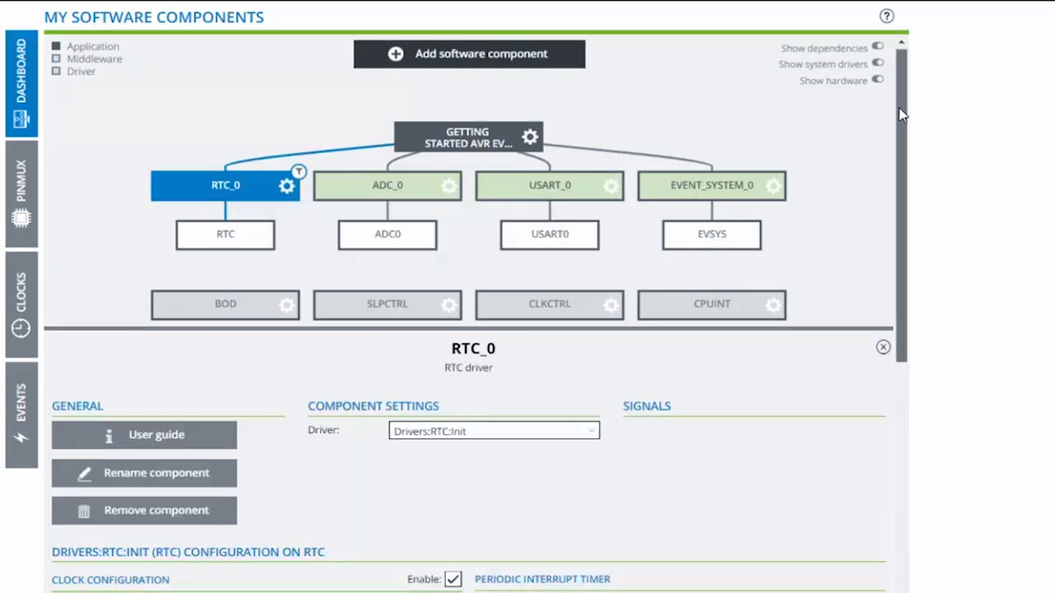
{"action": "scroll", "scroll_direction": "down", "scroll_amount": 3}
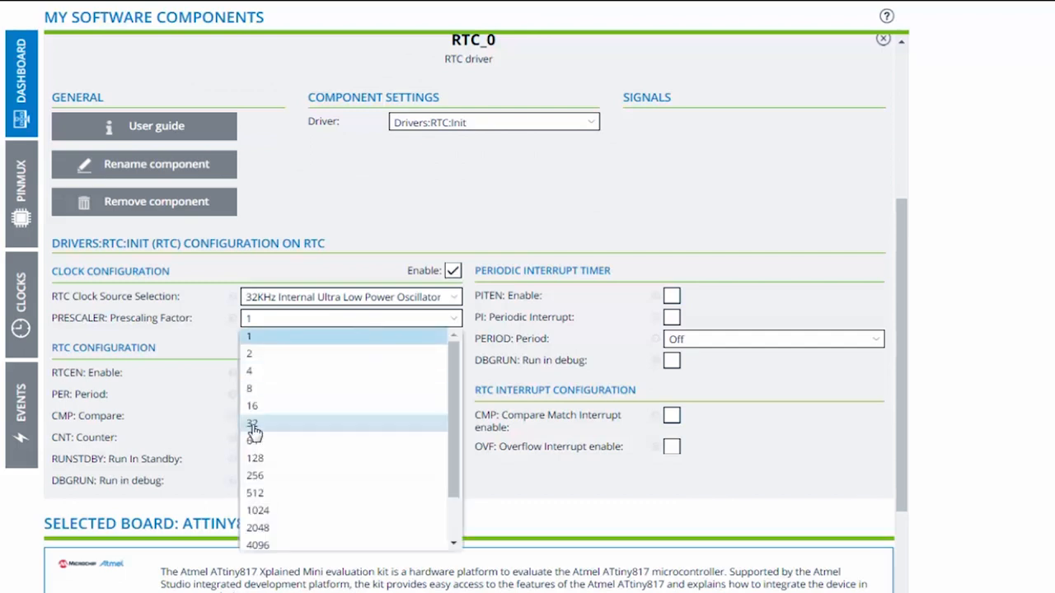
{"action": "left_click", "coordinate": [253, 423]}
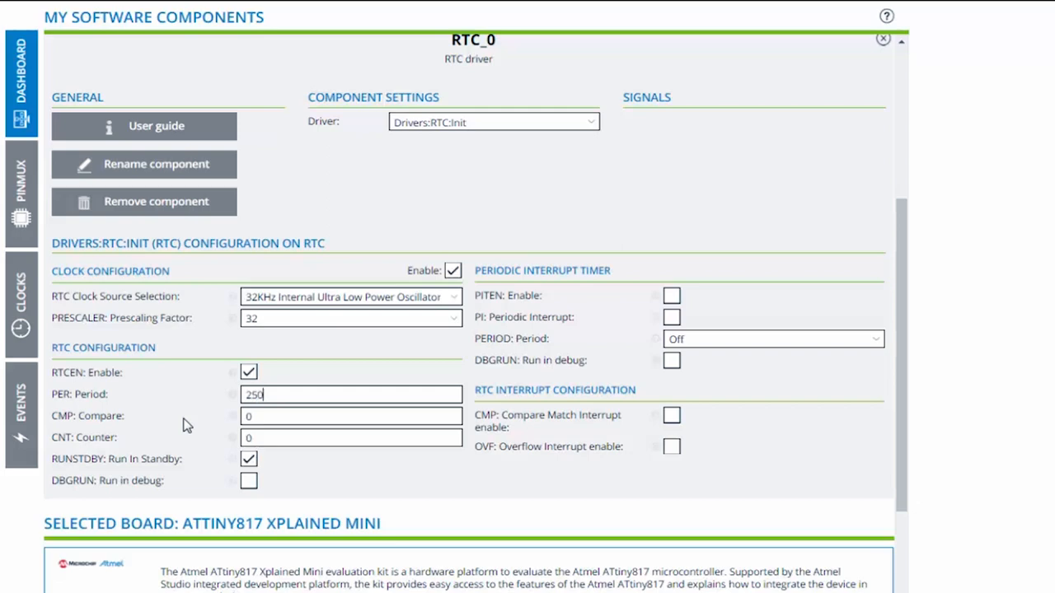
{"action": "type", "text": "0xfa"}
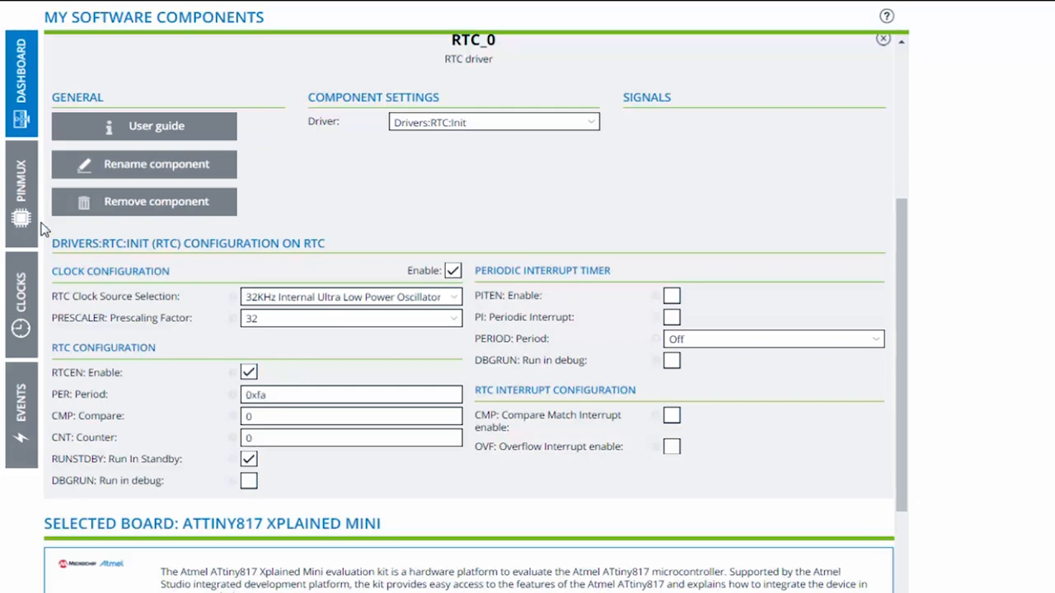
{"action": "left_click", "coordinate": [20, 305]}
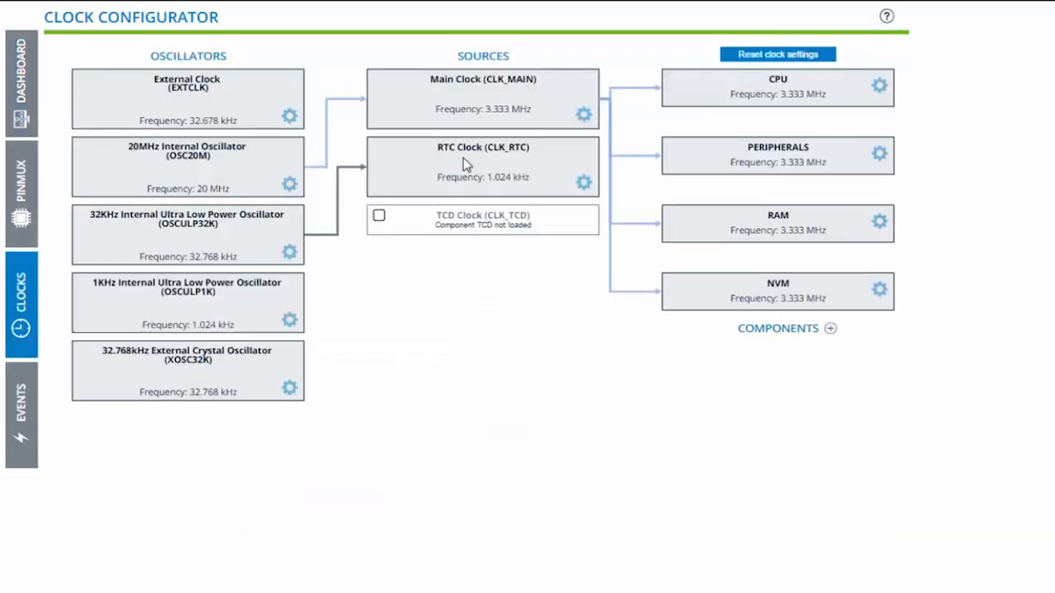
Inspect the RTC clock settings: 32 kHz oscillator source with prescaler 32.
{"action": "left_click", "coordinate": [583, 182]}
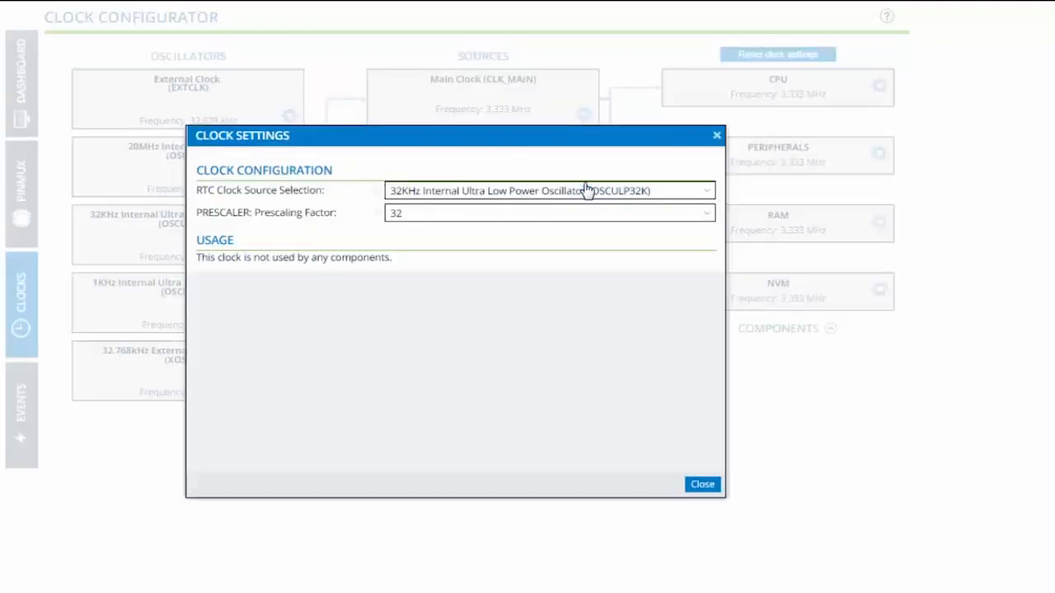
{"action": "left_click", "coordinate": [701, 484]}
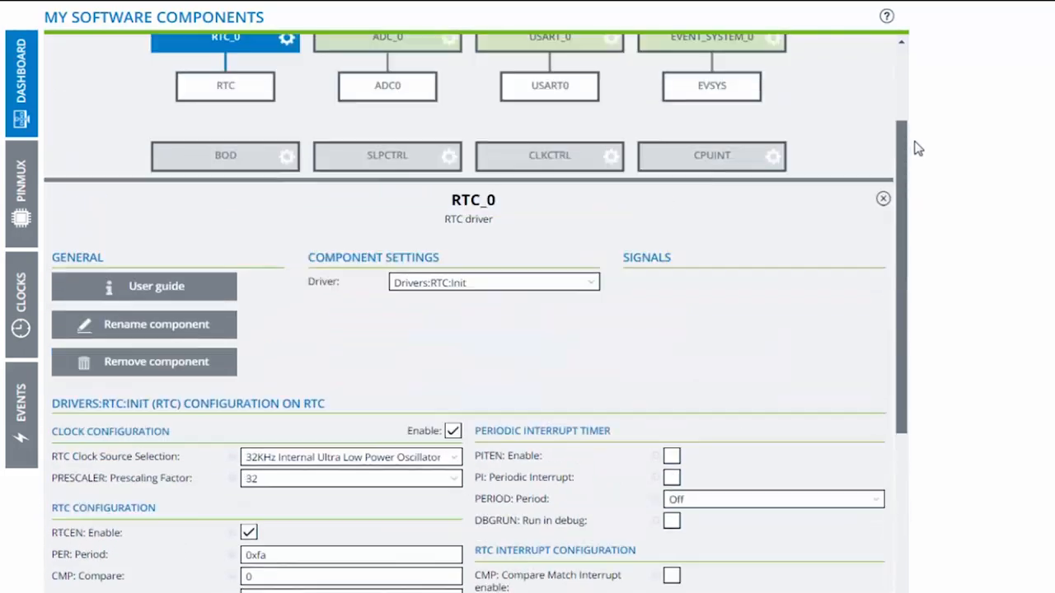
Review ADC_0 settings: PA6 input, 8-bit resolution, VDD reference, CLK_PER/64 prescaler.
{"action": "left_click", "coordinate": [387, 37]}
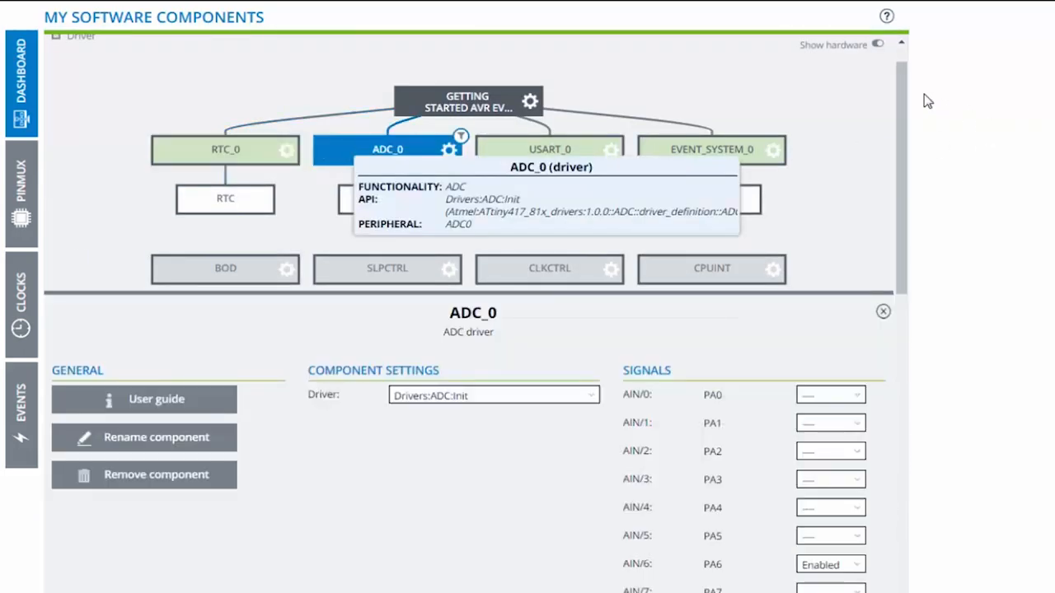
{"action": "scroll", "scroll_direction": "down", "scroll_amount": 3}
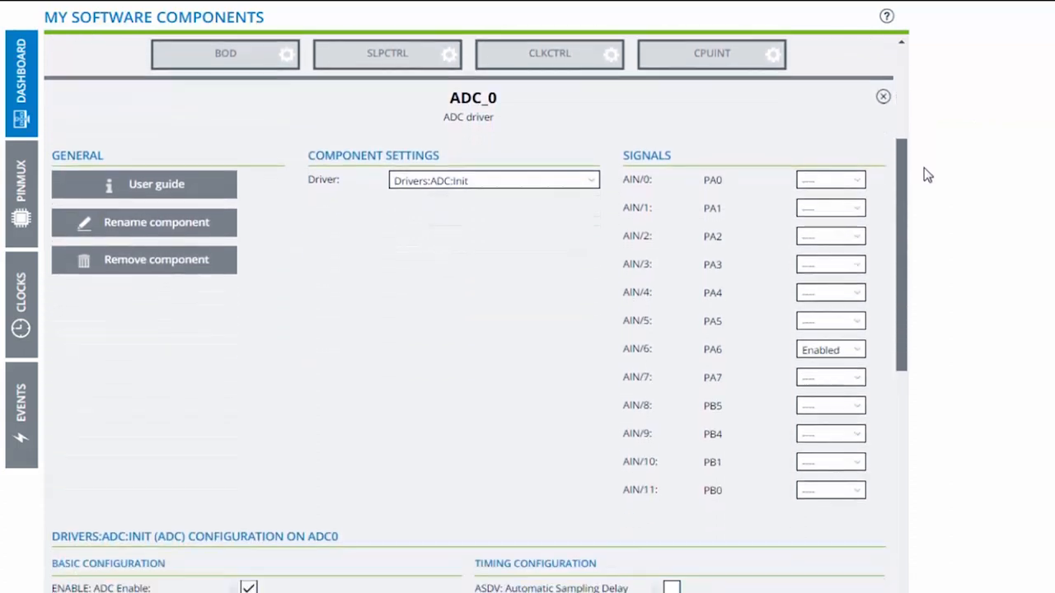
{"action": "scroll", "scroll_direction": "down", "scroll_amount": 3}
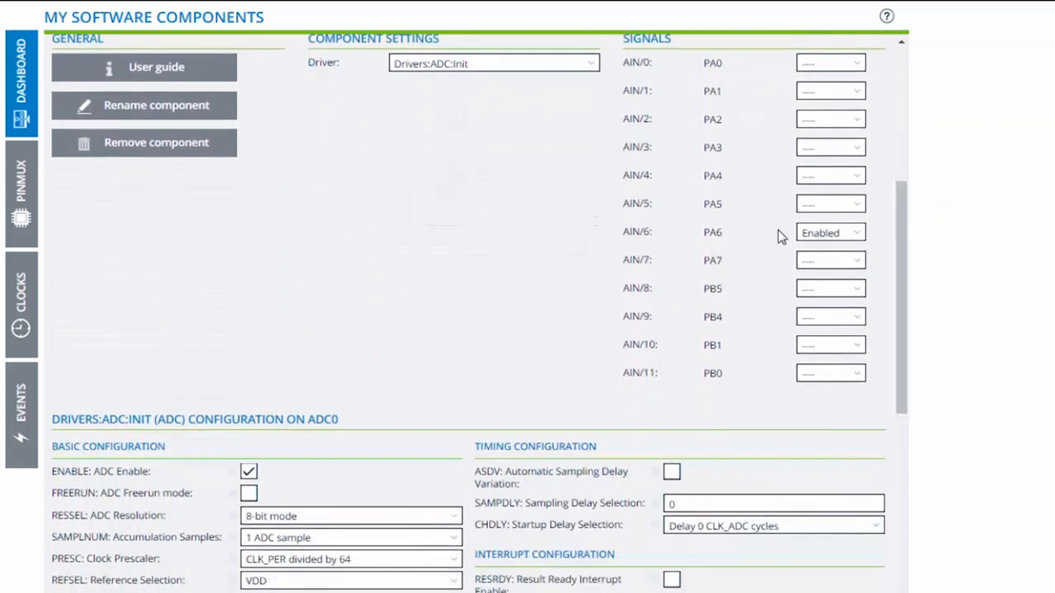
{"action": "mouse_move", "coordinate": [274, 434]}
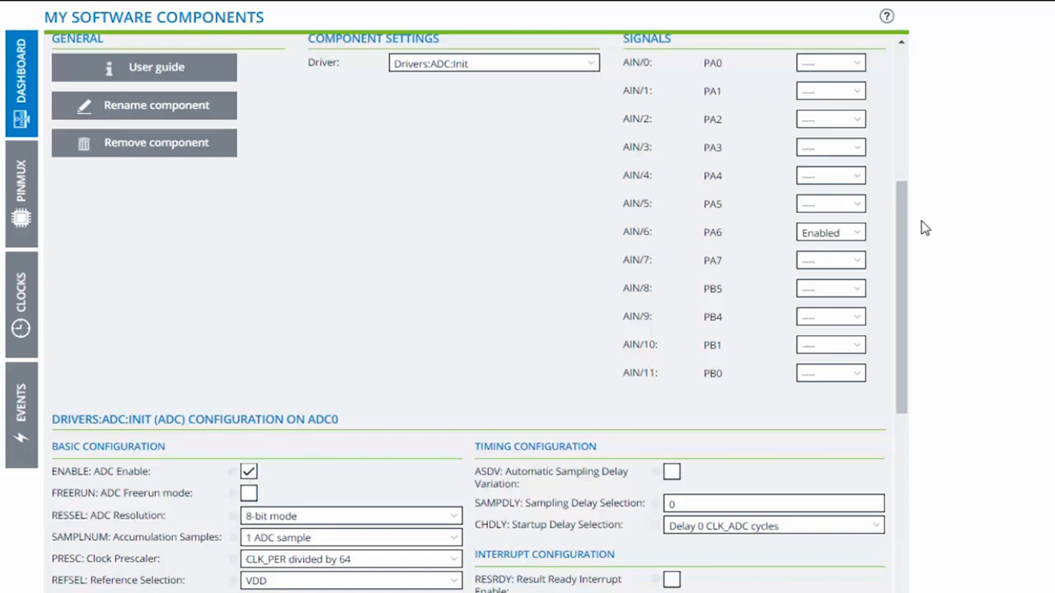
{"action": "scroll", "scroll_direction": "down", "scroll_amount": 3}
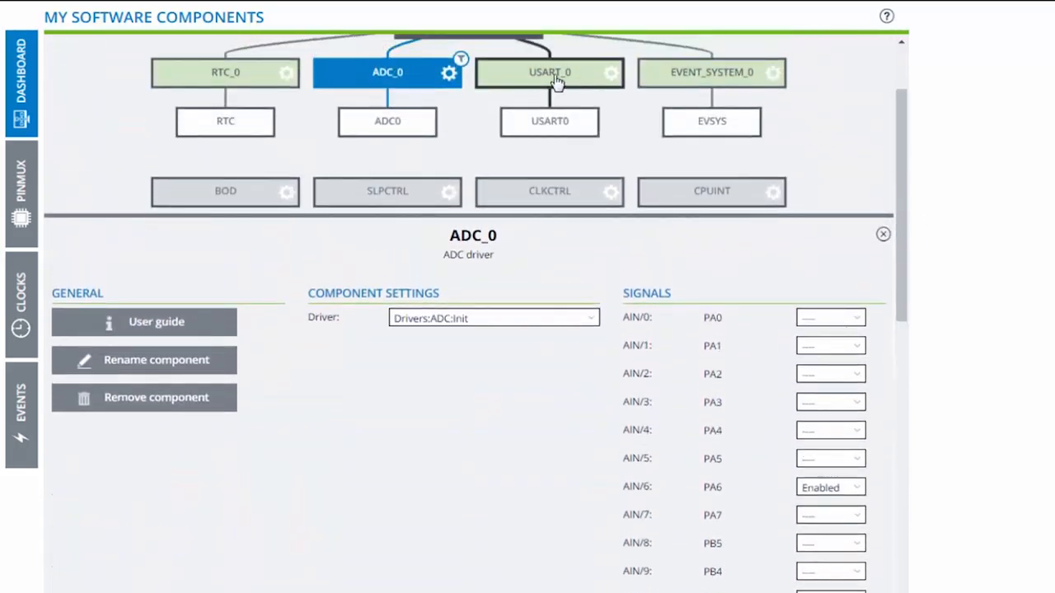
Review the USART_0 transmitter-only driver settings.
{"action": "left_click", "coordinate": [549, 72]}
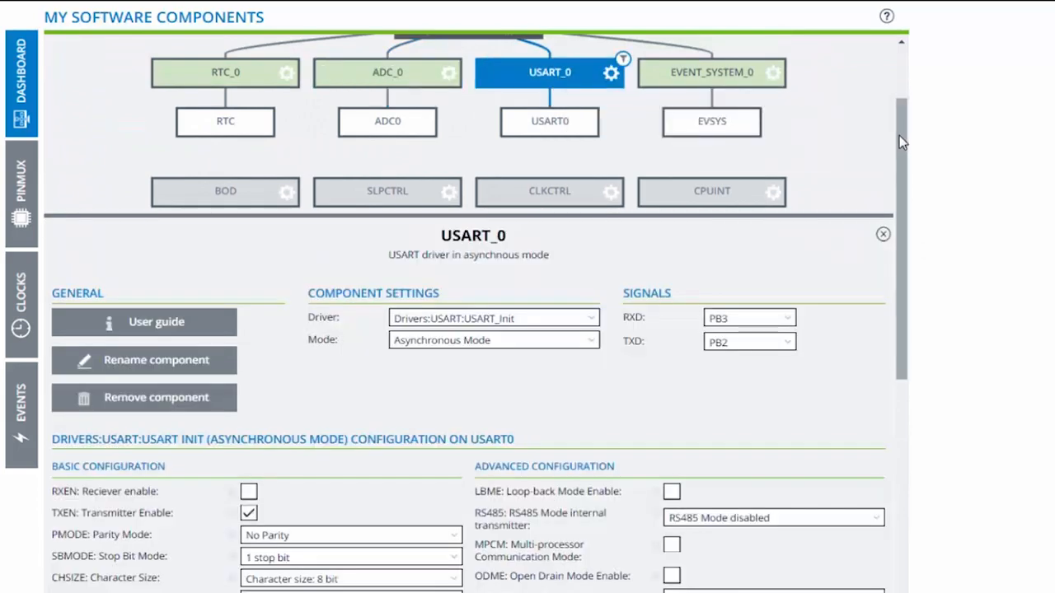
{"action": "mouse_move", "coordinate": [619, 191]}
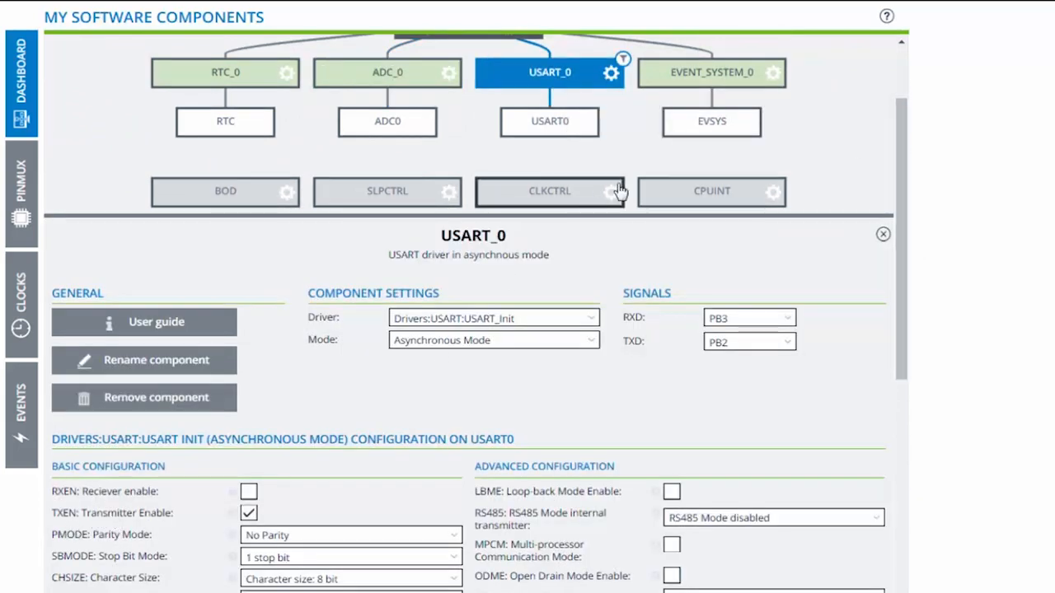
{"action": "scroll", "scroll_direction": "up", "scroll_amount": 3}
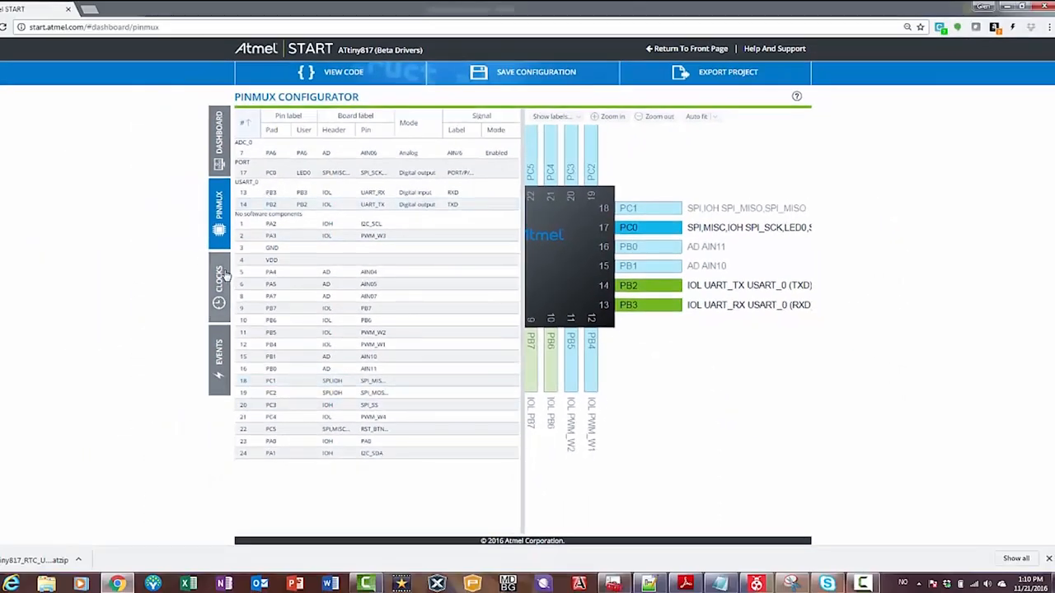
Open the export options with Atmel Studio support and read the IDE import help.
{"action": "left_click", "coordinate": [219, 140]}
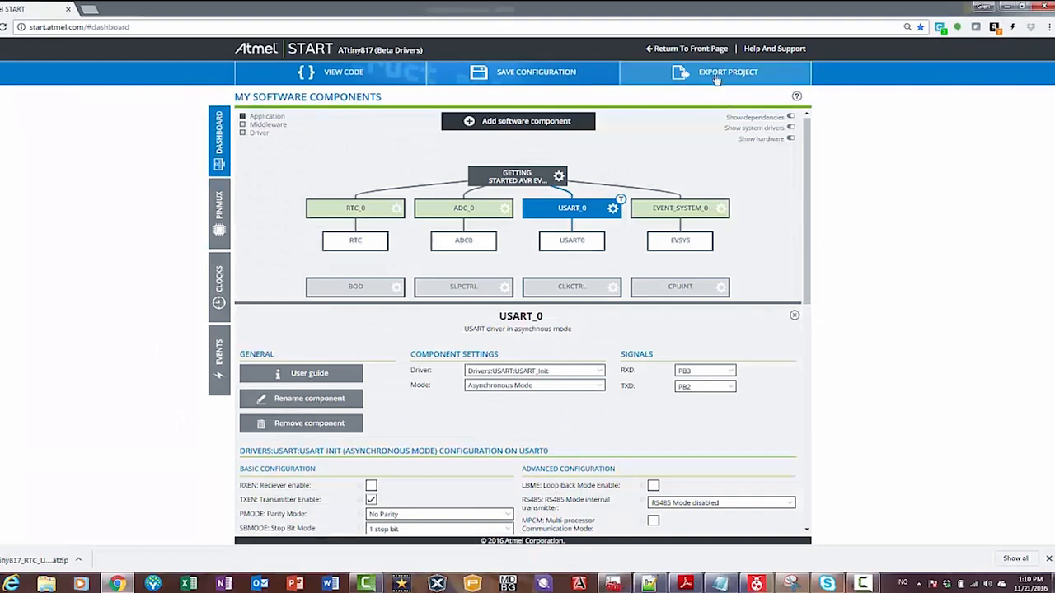
{"action": "left_click", "coordinate": [728, 72]}
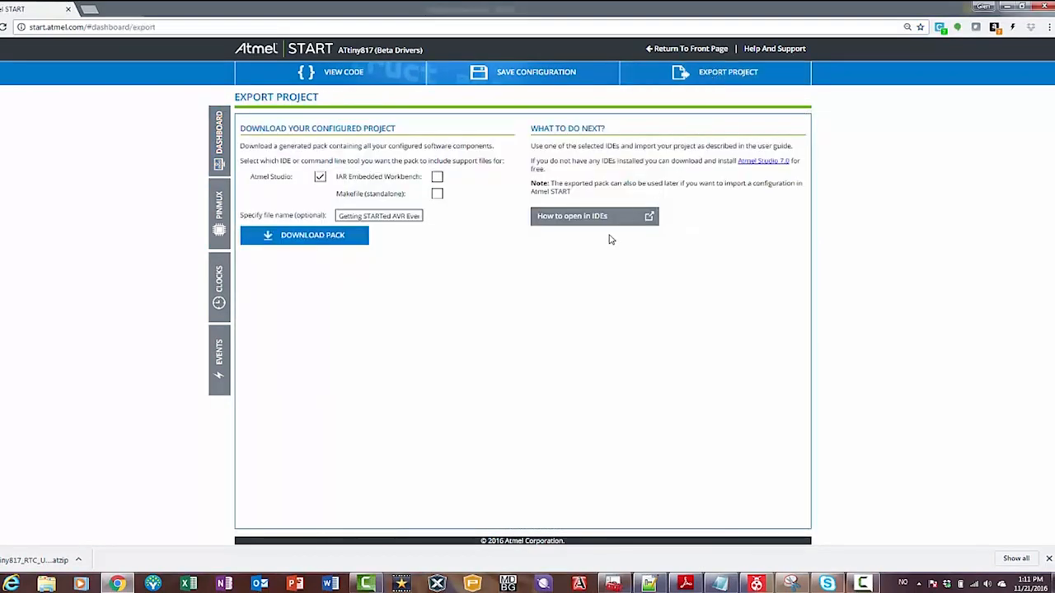
{"action": "mouse_move", "coordinate": [571, 224]}
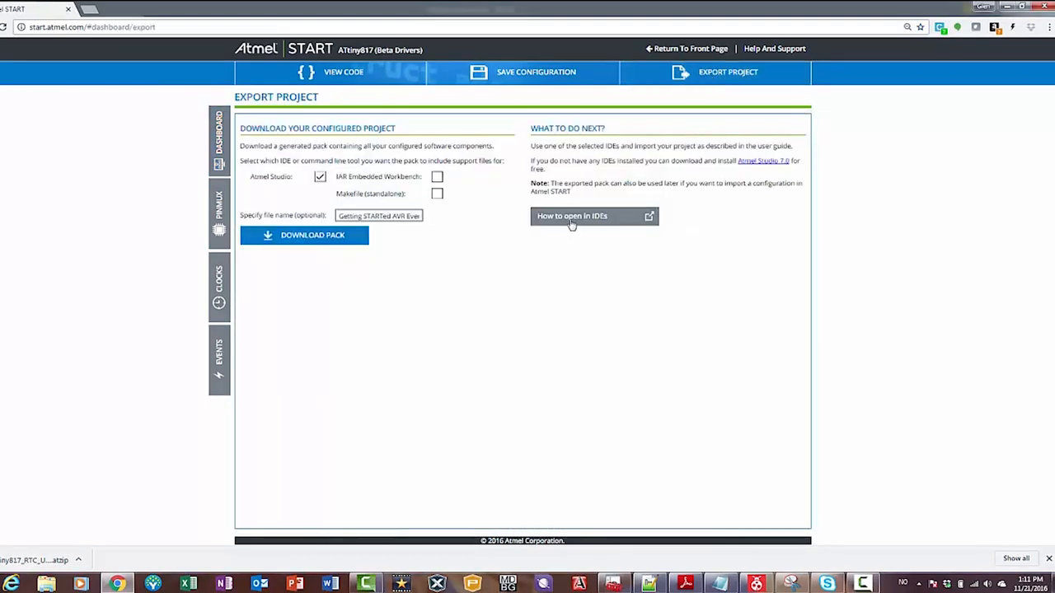
{"action": "left_click", "coordinate": [571, 216]}
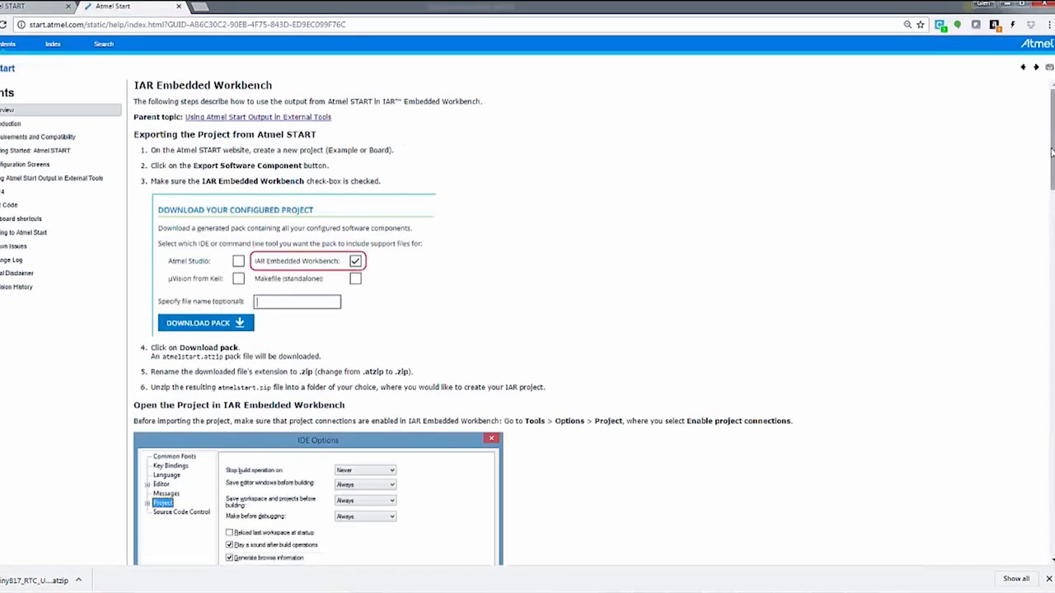
{"action": "scroll", "scroll_direction": "down", "scroll_amount": 3}
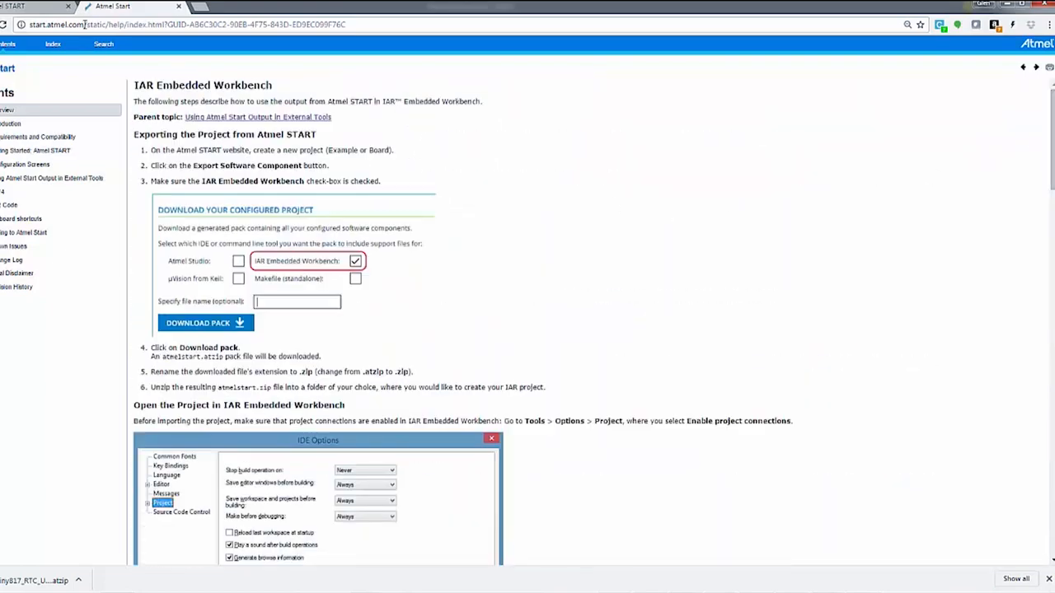
{"action": "left_click", "coordinate": [132, 6]}
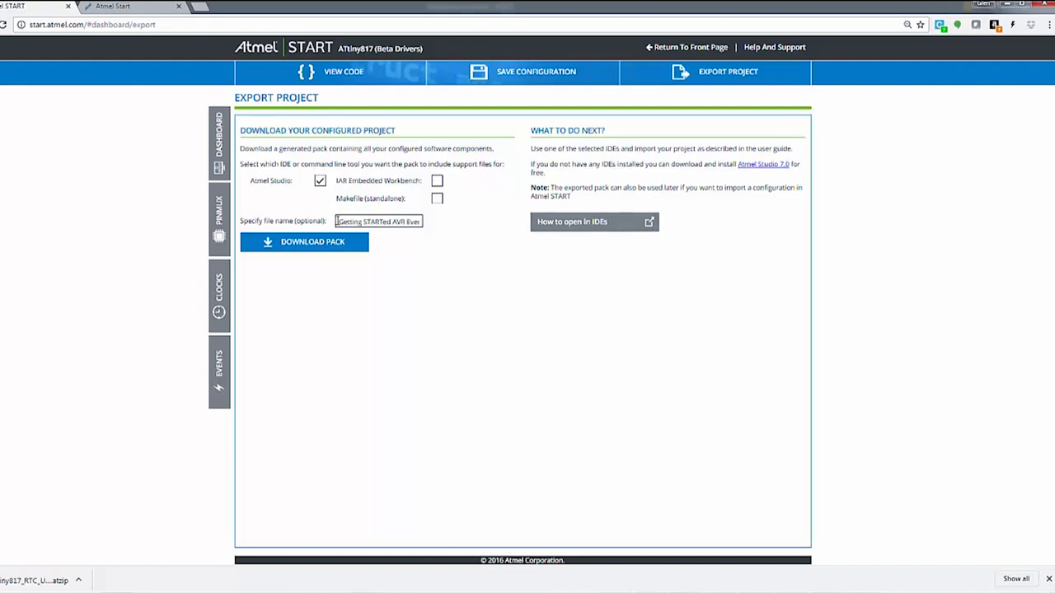
{"action": "mouse_move", "coordinate": [374, 364]}
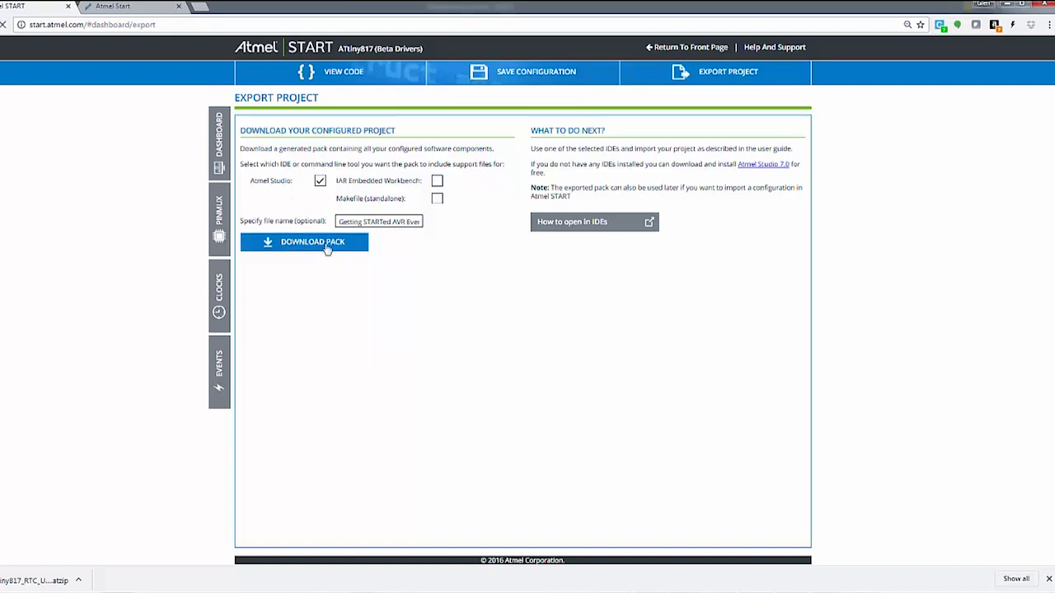
Download the pack and import it into Atmel Studio as ATtiny817_Events.
{"action": "left_click", "coordinate": [313, 241]}
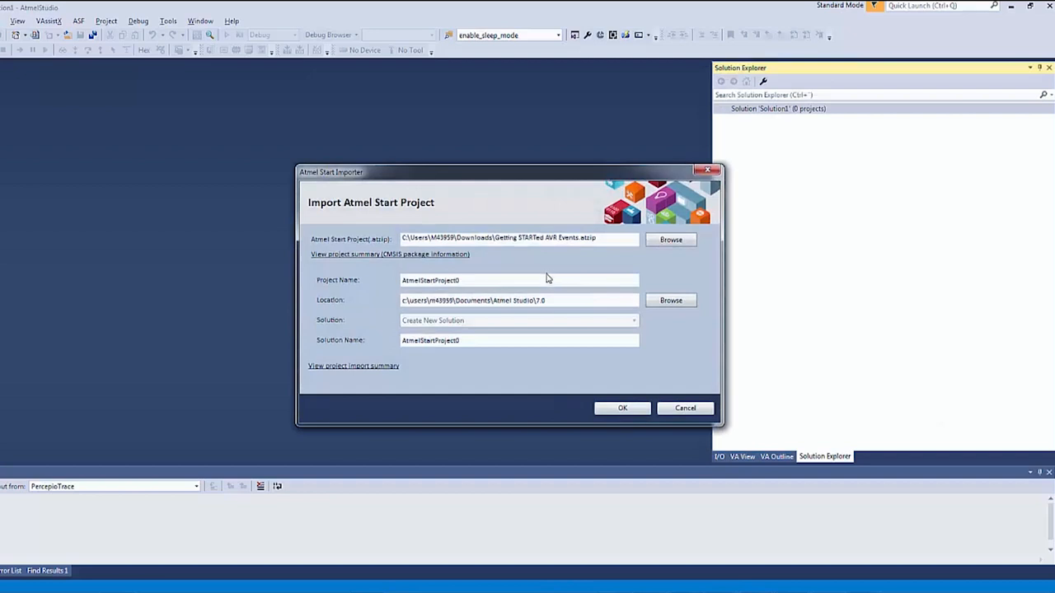
{"action": "type", "text": "Atmi"}
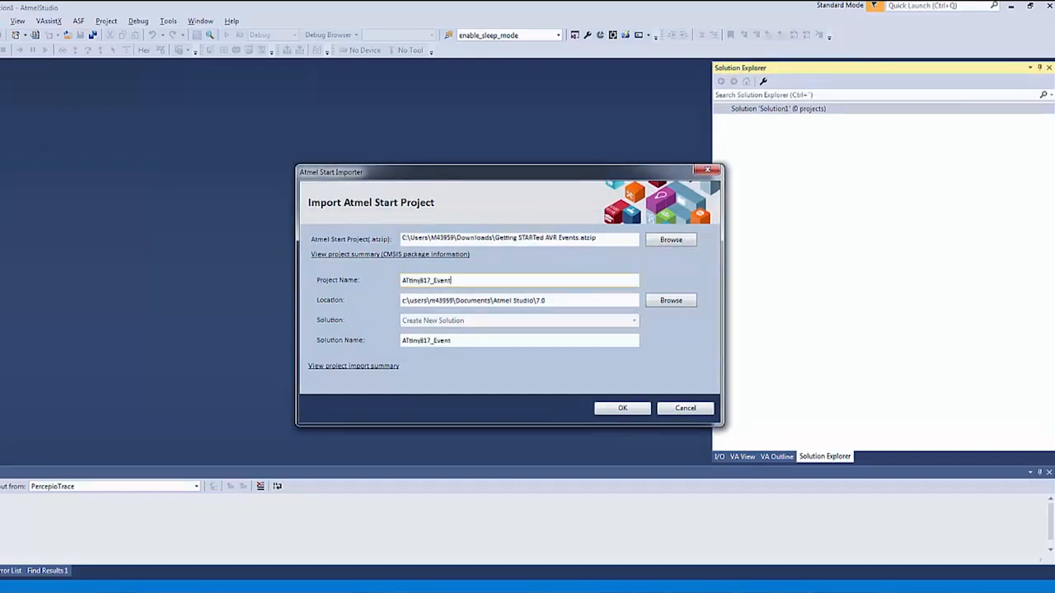
{"action": "type", "text": "s"}
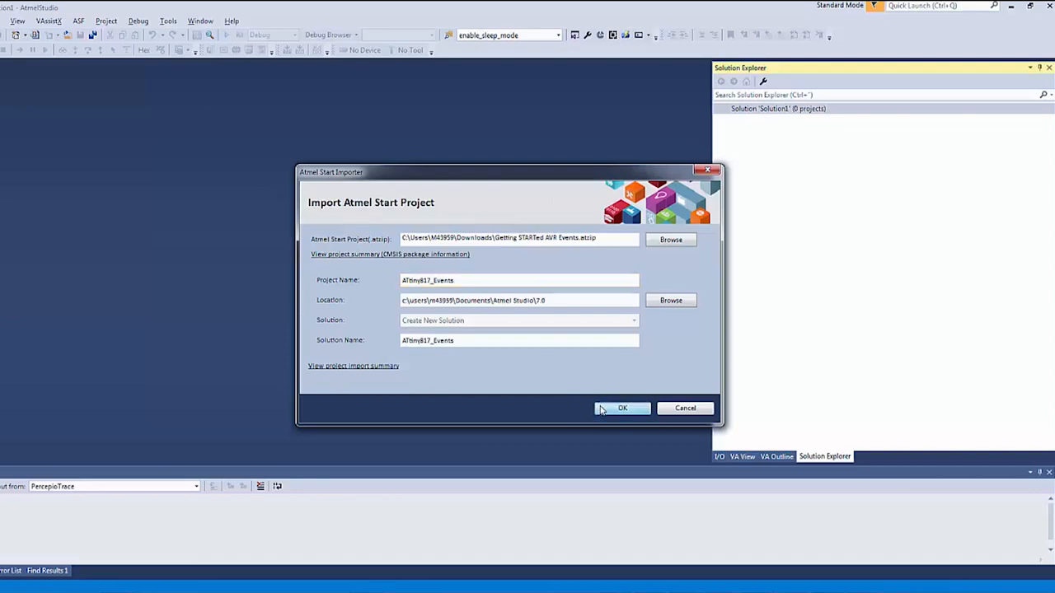
{"action": "left_click", "coordinate": [623, 408]}
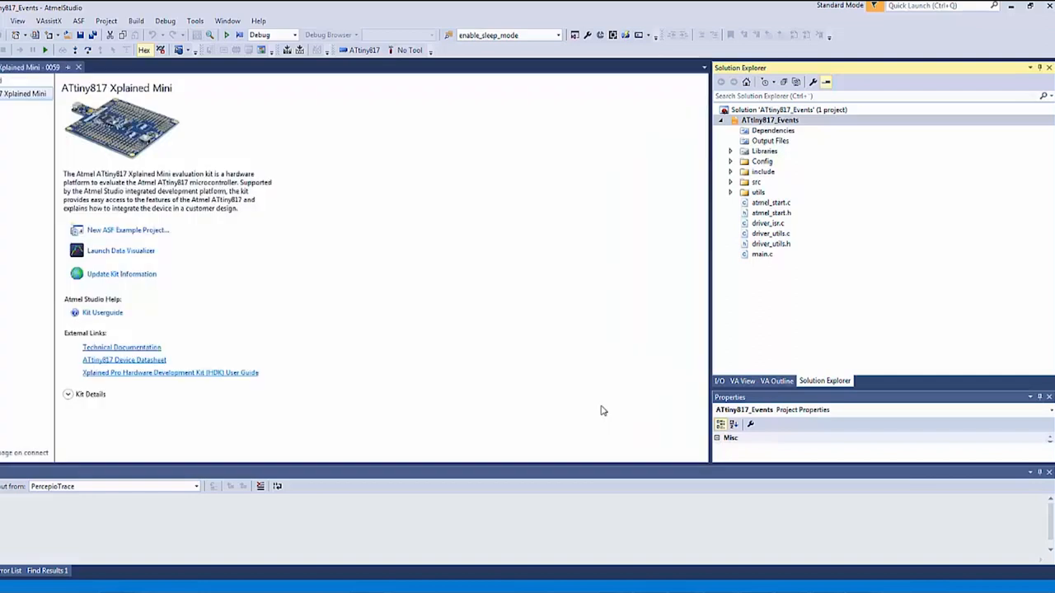
{"action": "mouse_move", "coordinate": [141, 247]}
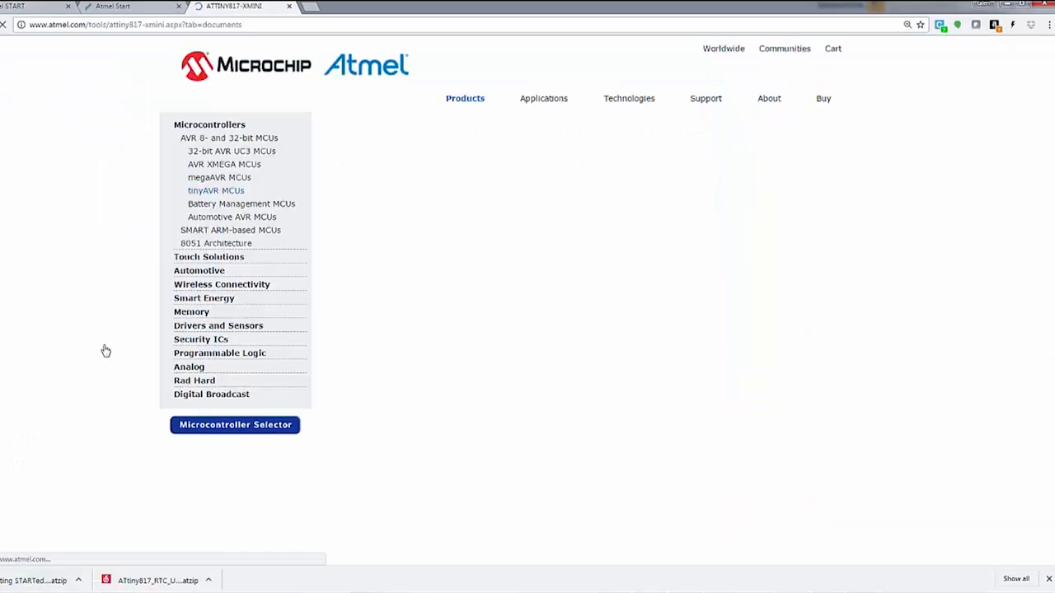
Scroll the Documents tab down to the application notes and kit user guide.
{"action": "scroll", "scroll_direction": "down", "scroll_amount": 3}
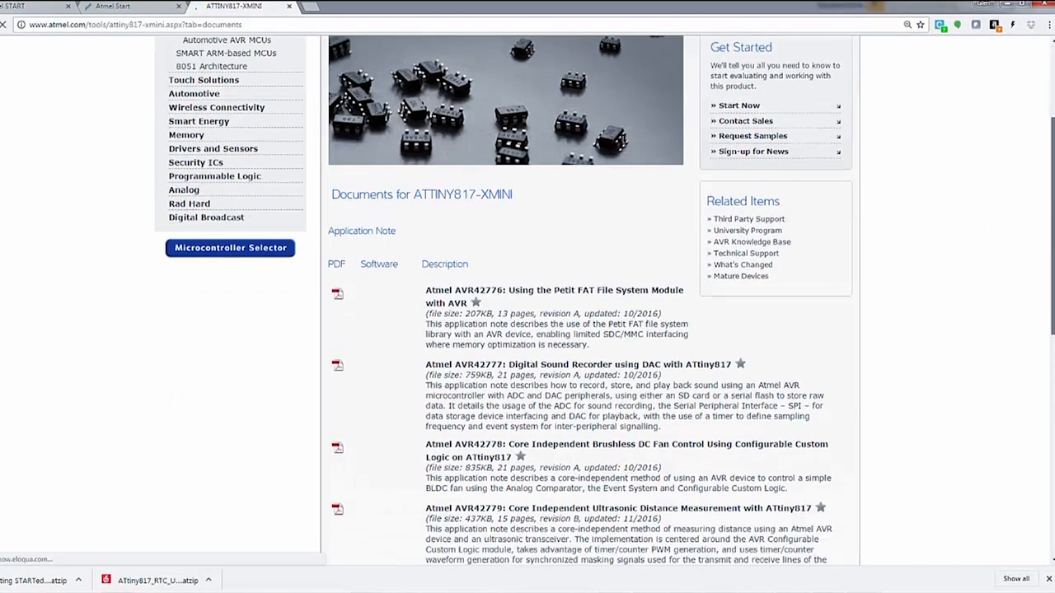
{"action": "scroll", "scroll_direction": "down", "scroll_amount": 3}
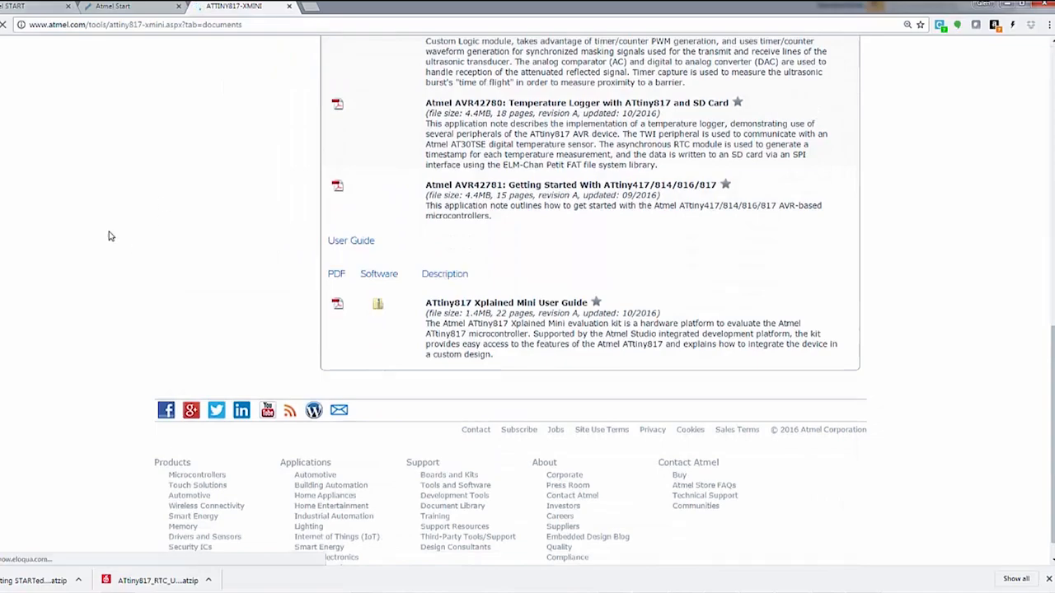
Open main.c and set the project's programming tool to UPDI on mEDBG.
{"action": "left_click", "coordinate": [157, 580]}
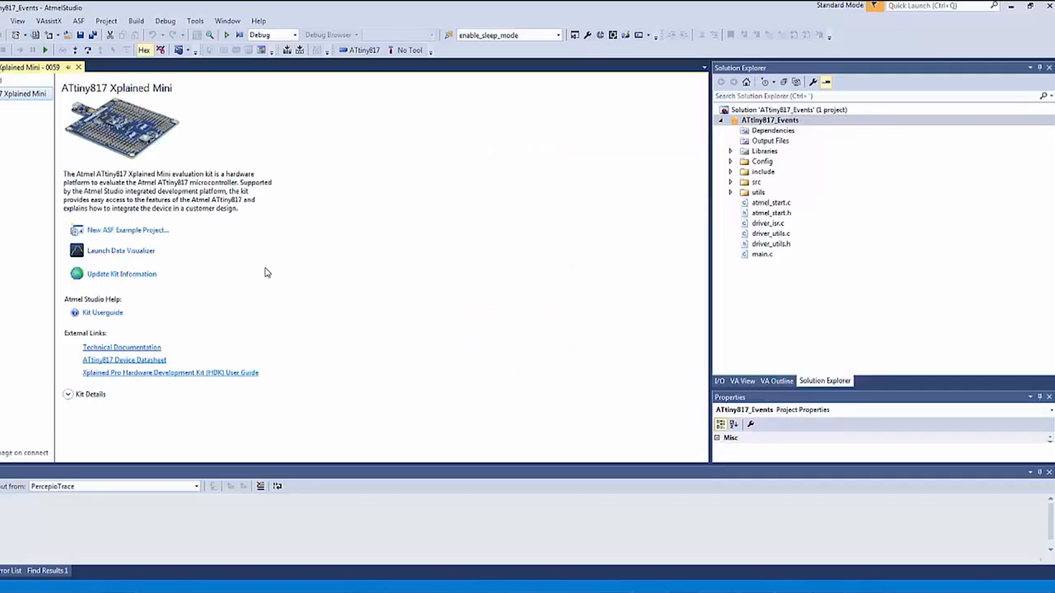
{"action": "mouse_move", "coordinate": [762, 257]}
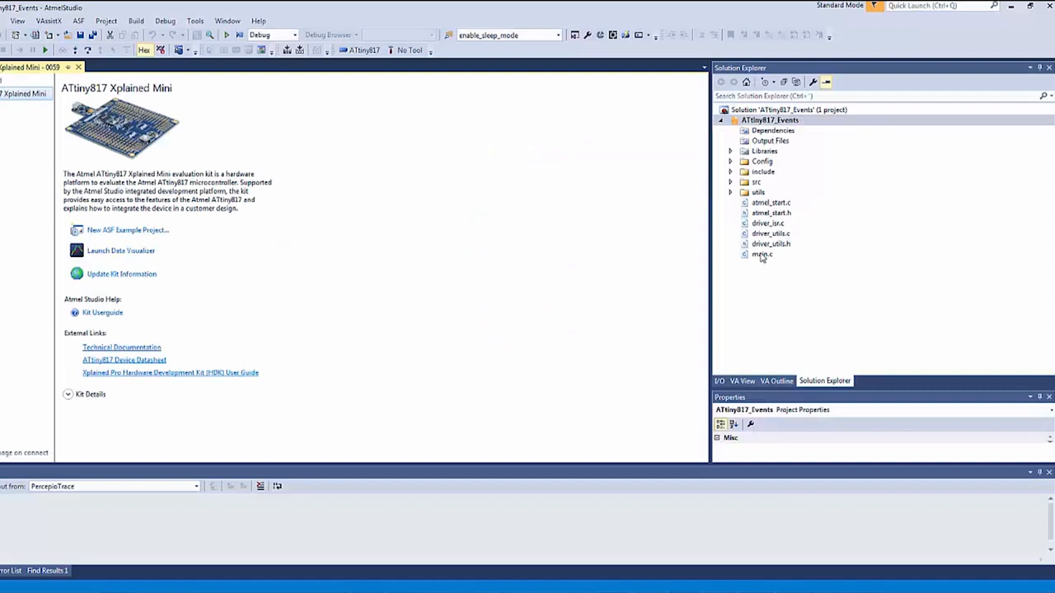
{"action": "double_click", "coordinate": [762, 254]}
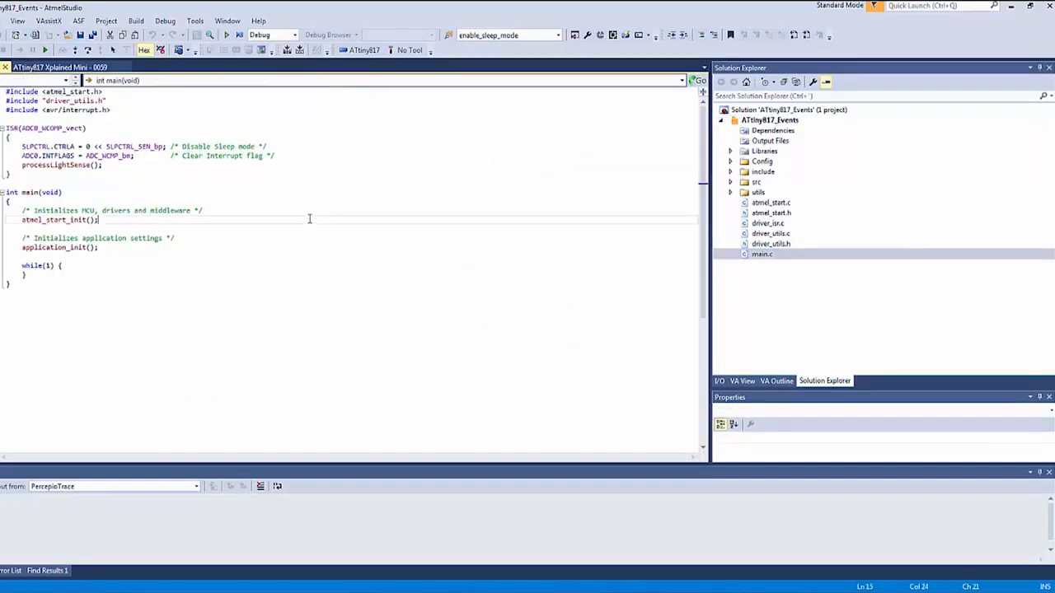
{"action": "mouse_move", "coordinate": [226, 34]}
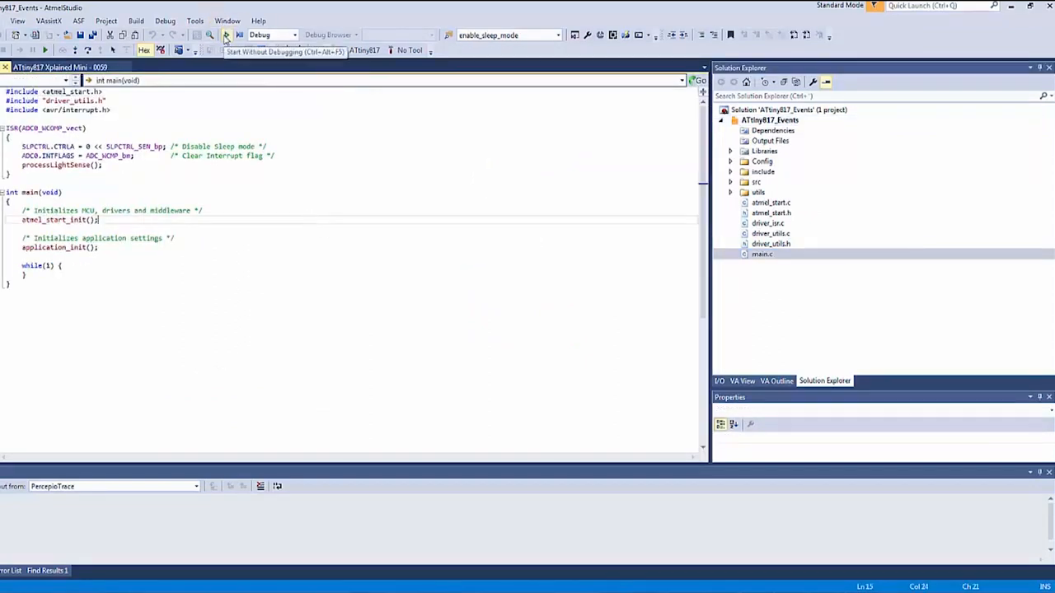
{"action": "mouse_move", "coordinate": [412, 44]}
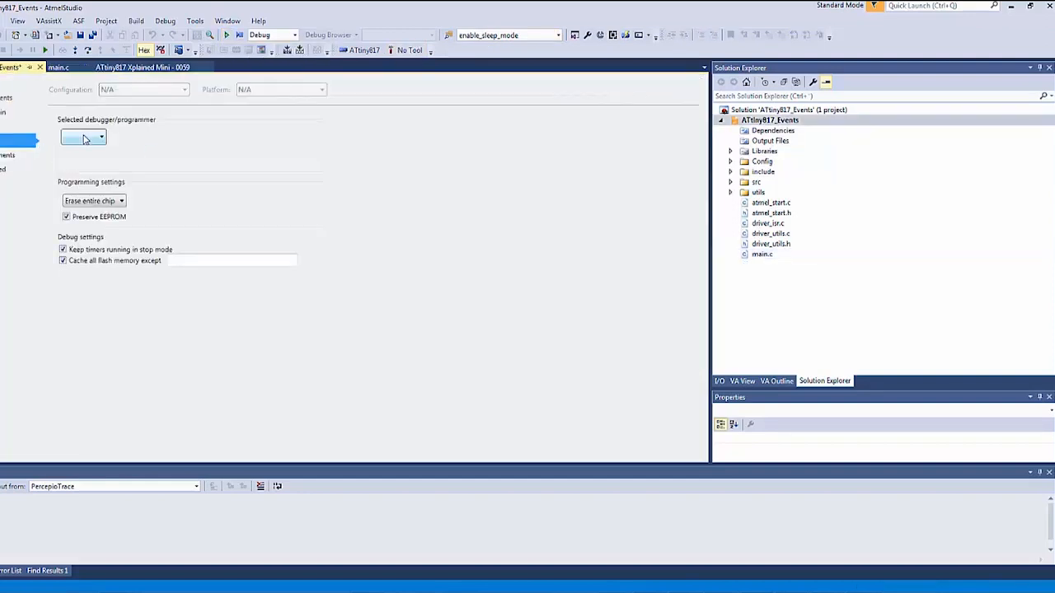
{"action": "left_click", "coordinate": [100, 137]}
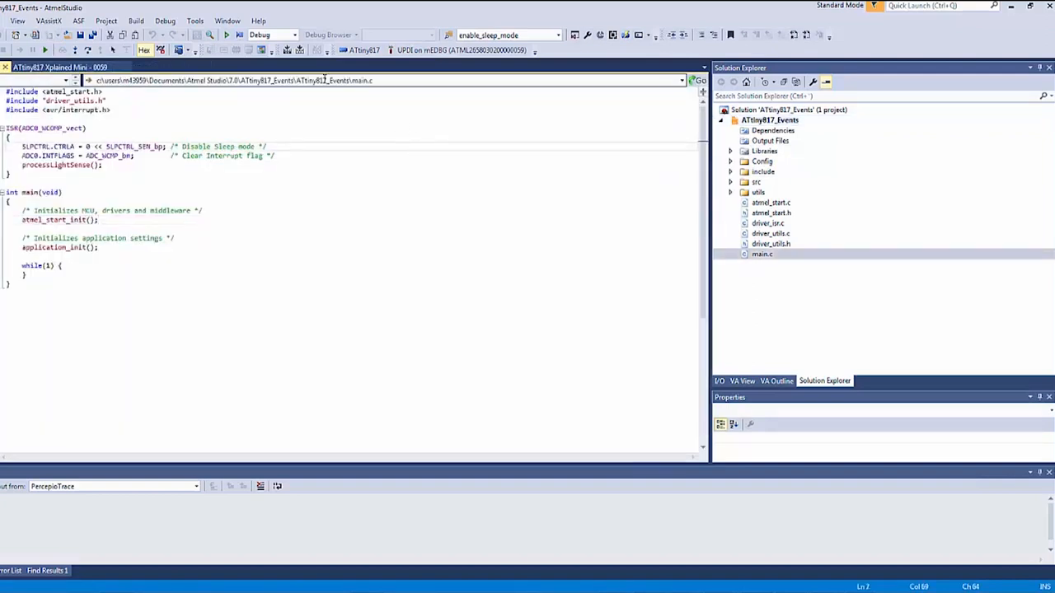
{"action": "mouse_move", "coordinate": [225, 35]}
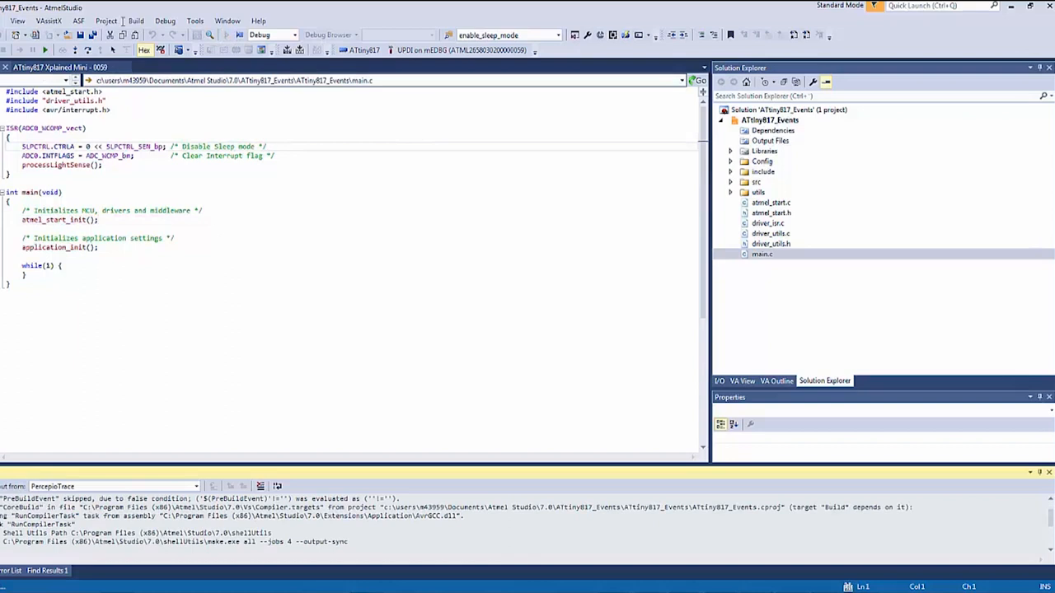
Launch Data Visualizer from the Tools menu.
{"action": "left_click", "coordinate": [195, 21]}
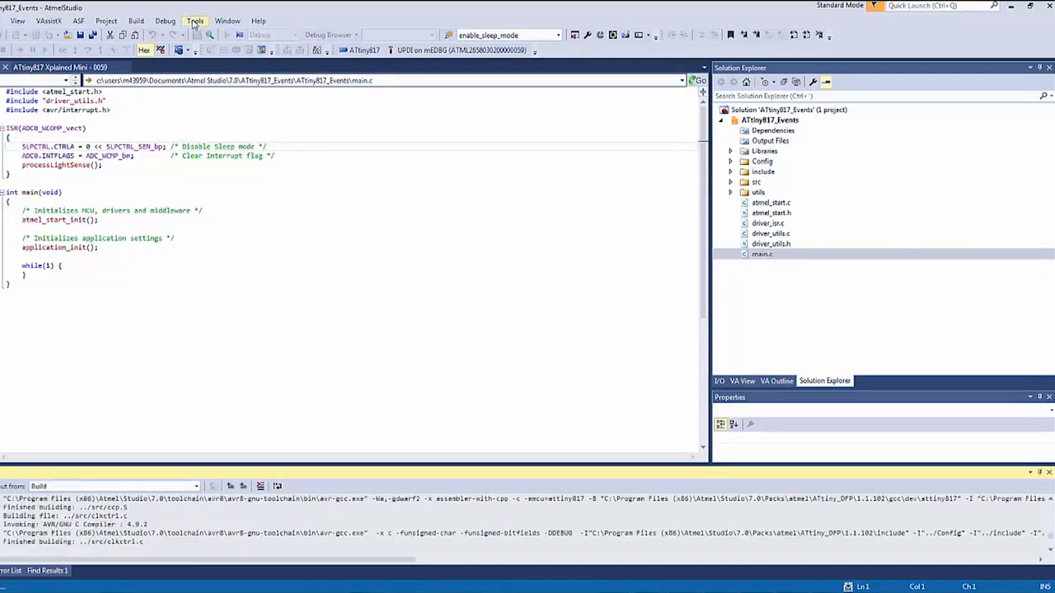
{"action": "left_click", "coordinate": [194, 21]}
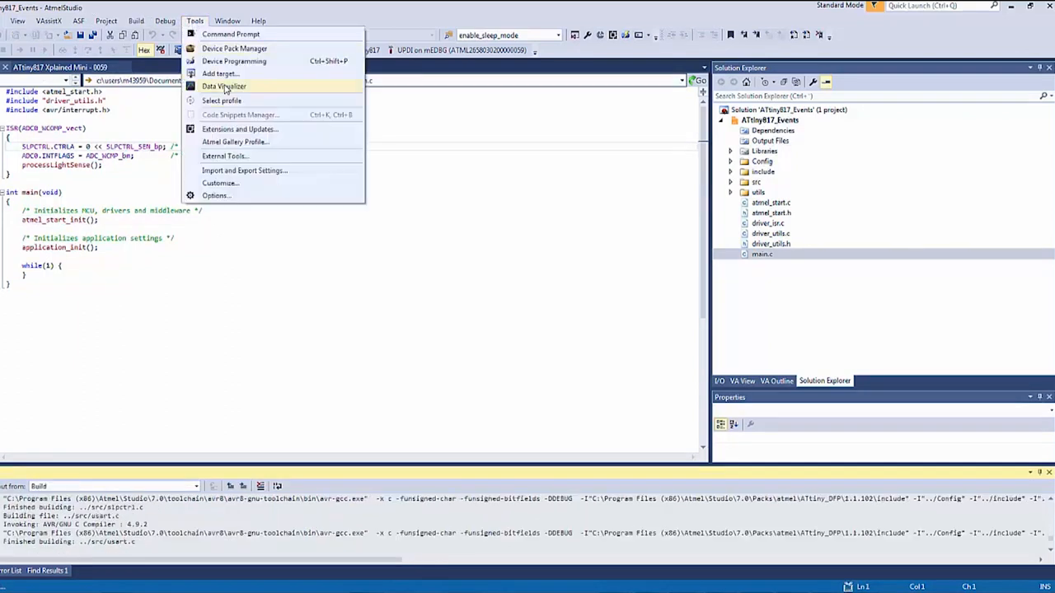
{"action": "left_click", "coordinate": [224, 86]}
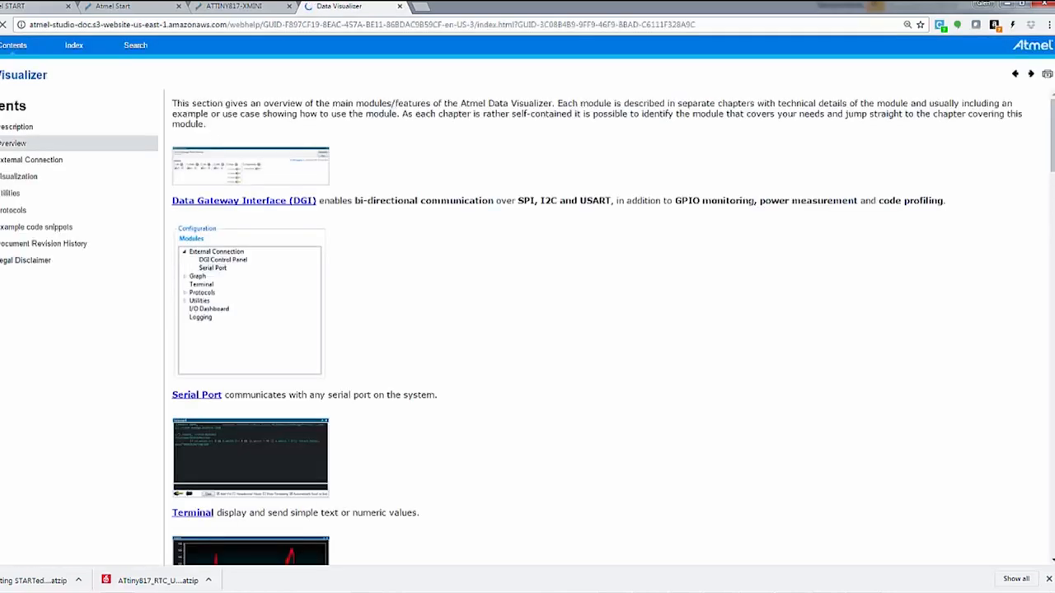
Browse the help from Graph to Graph Module and read the Graph configuration example.
{"action": "scroll", "scroll_direction": "down", "scroll_amount": 3}
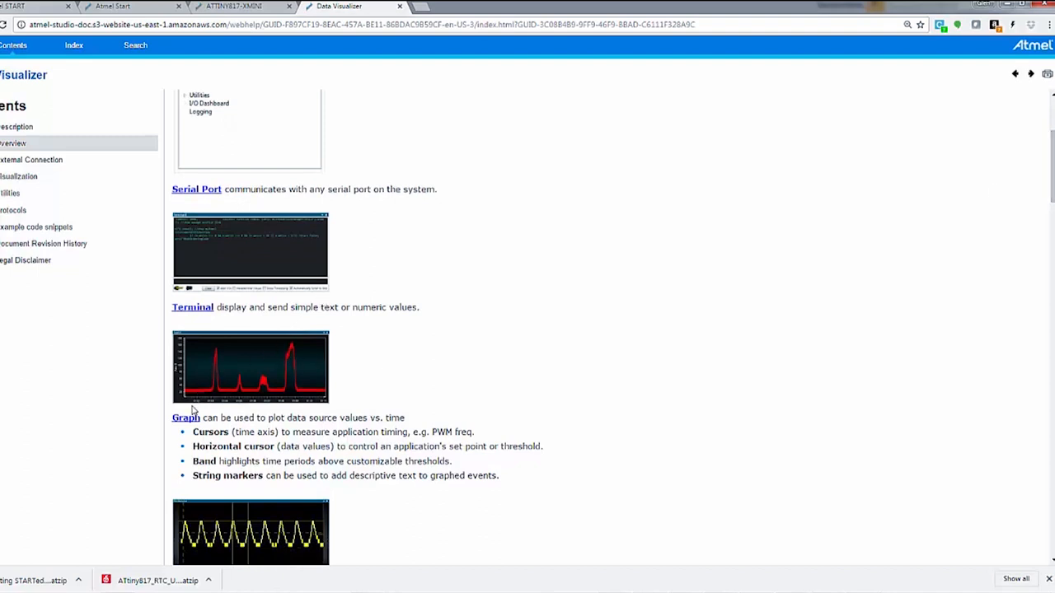
{"action": "mouse_move", "coordinate": [185, 418]}
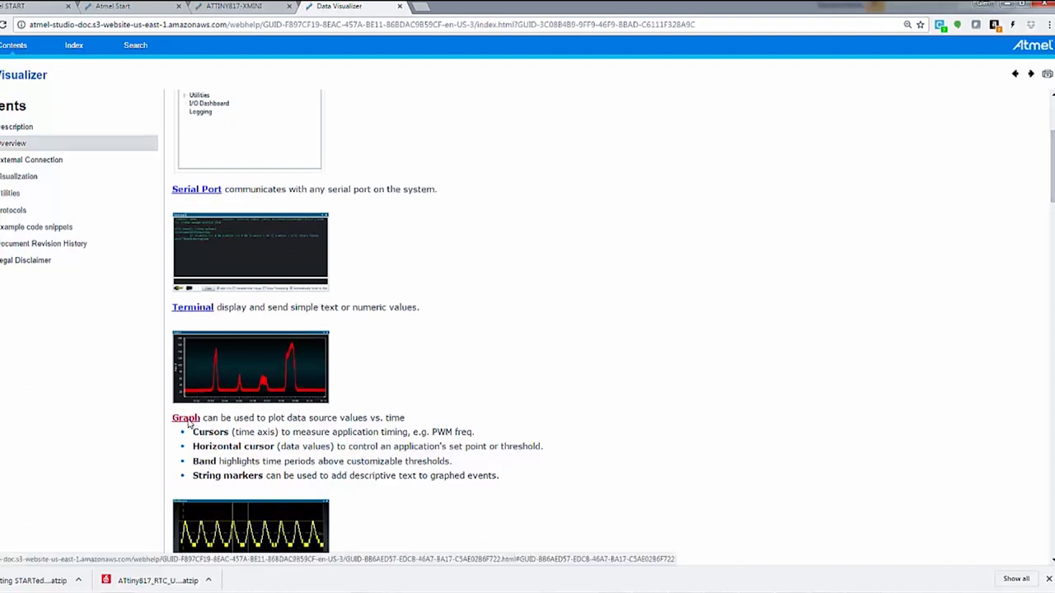
{"action": "left_click", "coordinate": [185, 417]}
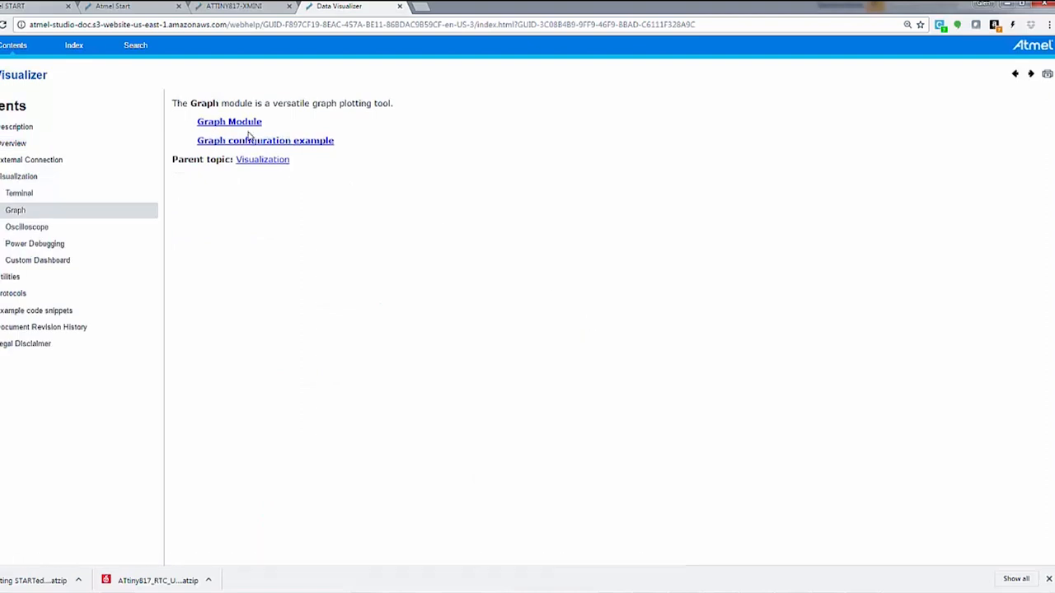
{"action": "left_click", "coordinate": [229, 121]}
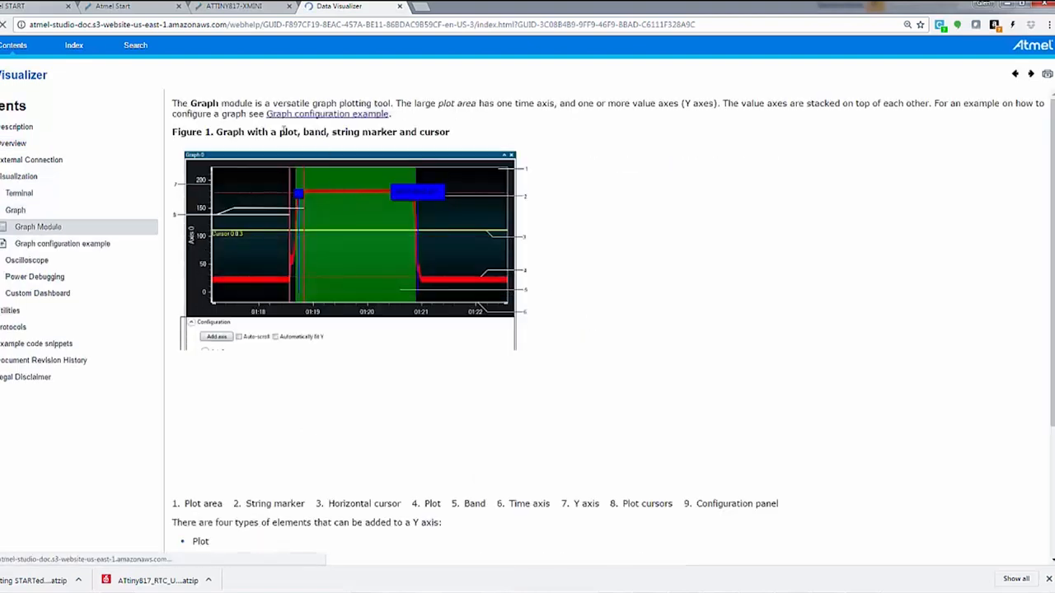
{"action": "left_click", "coordinate": [204, 352]}
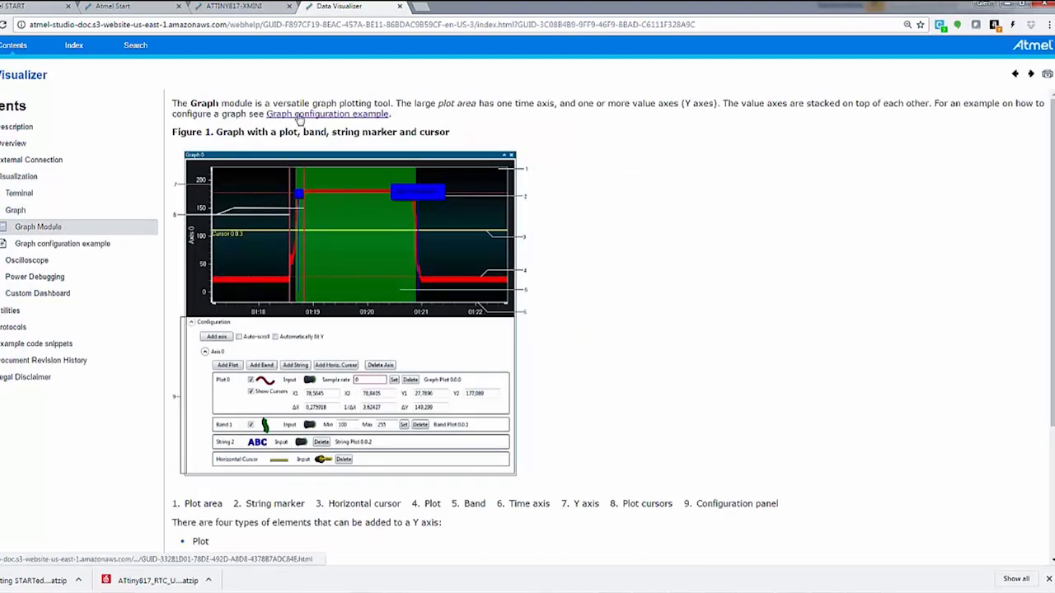
{"action": "left_click", "coordinate": [62, 243]}
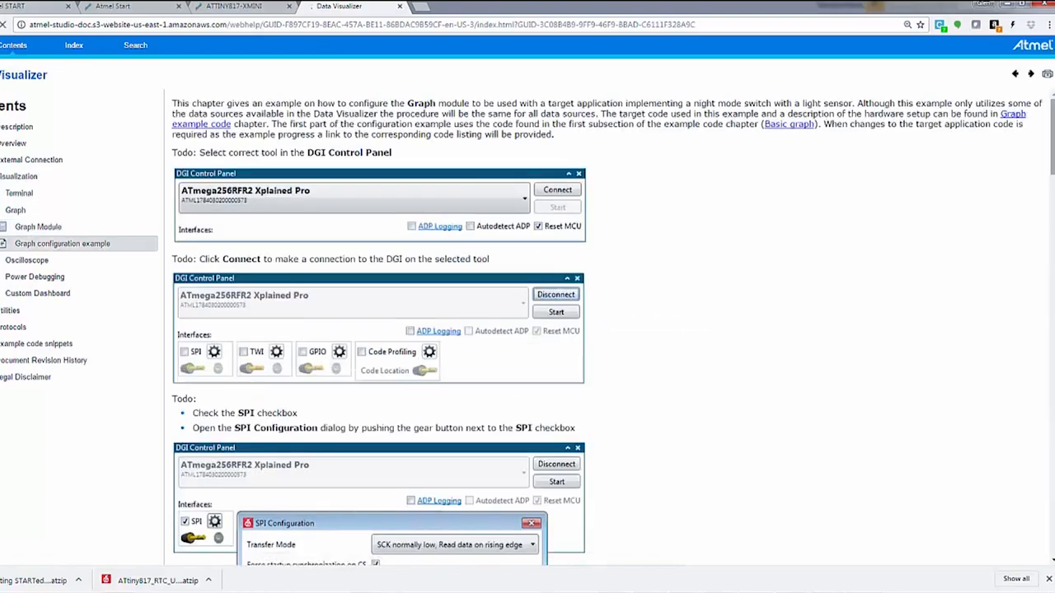
{"action": "scroll", "scroll_direction": "down", "scroll_amount": 3}
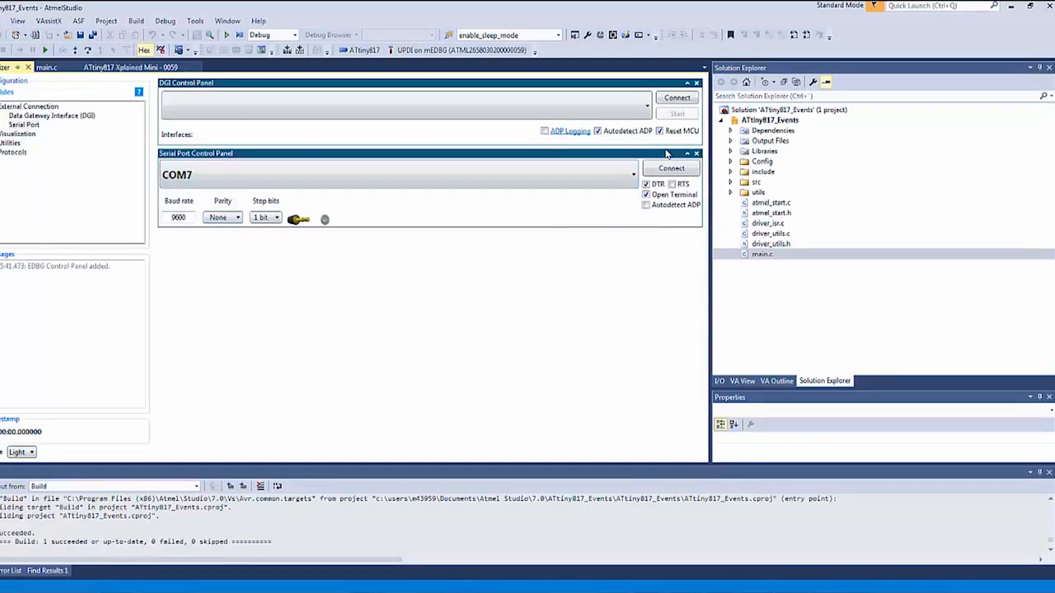
Connect the Serial Port Control Panel to COM7.
{"action": "left_click", "coordinate": [671, 168]}
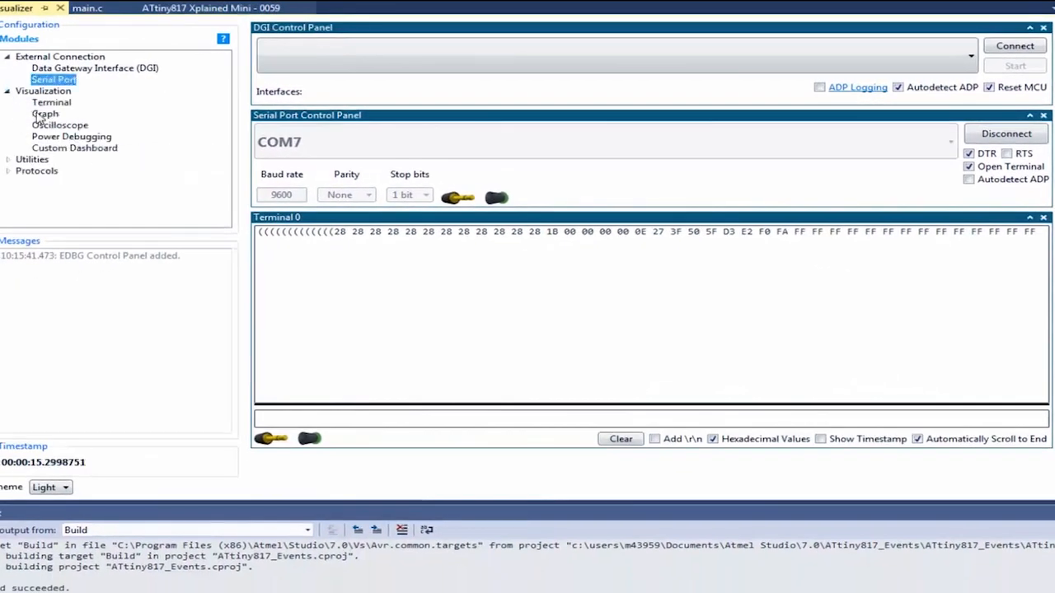
Add a Graph module and feed the COM7 serial source into a new plot.
{"action": "left_click", "coordinate": [46, 113]}
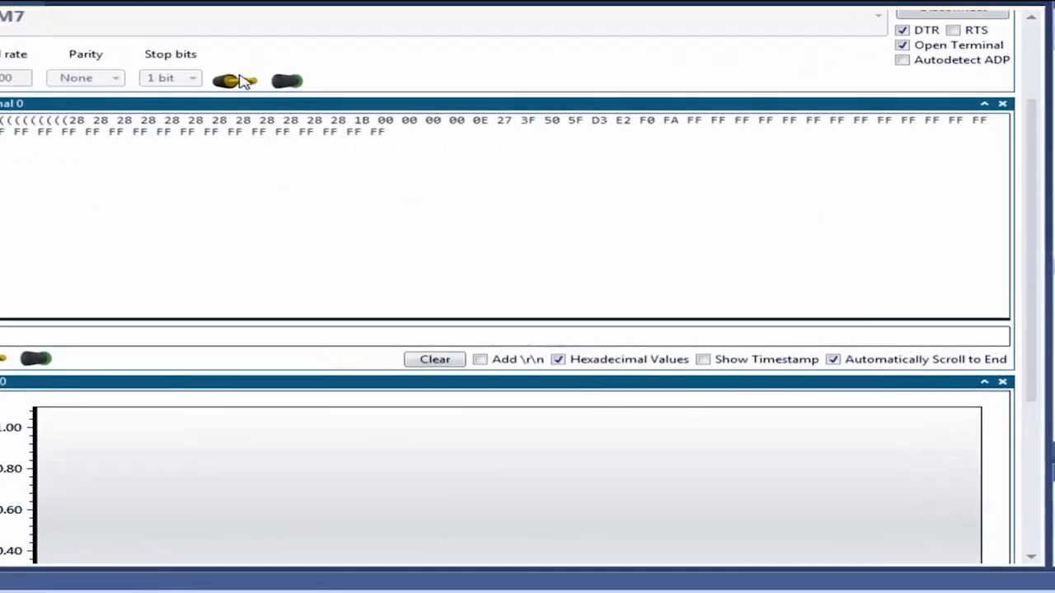
{"action": "scroll", "scroll_direction": "down", "scroll_amount": 3}
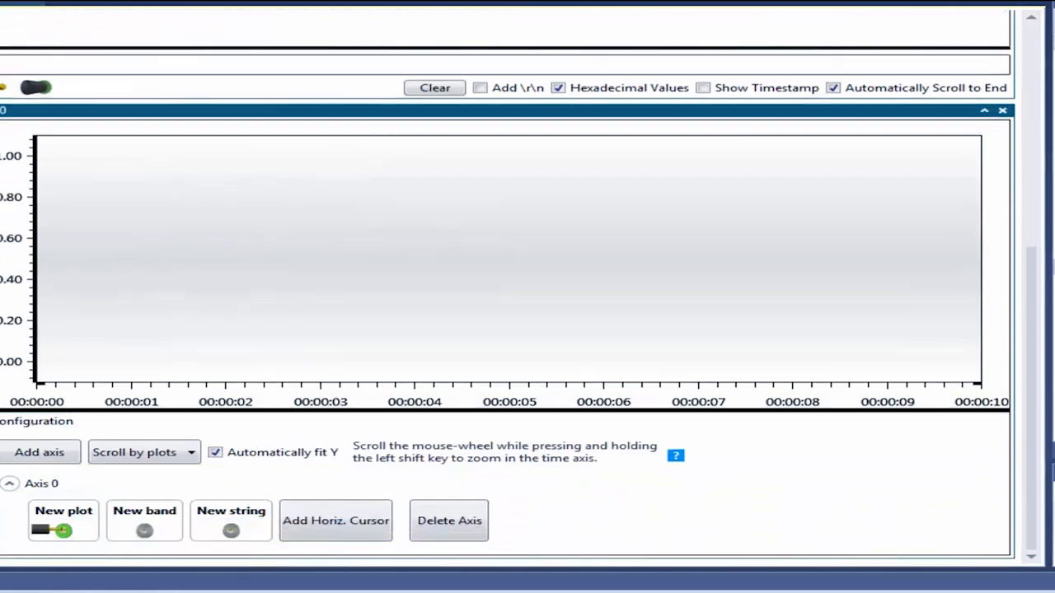
{"action": "left_click", "coordinate": [63, 520]}
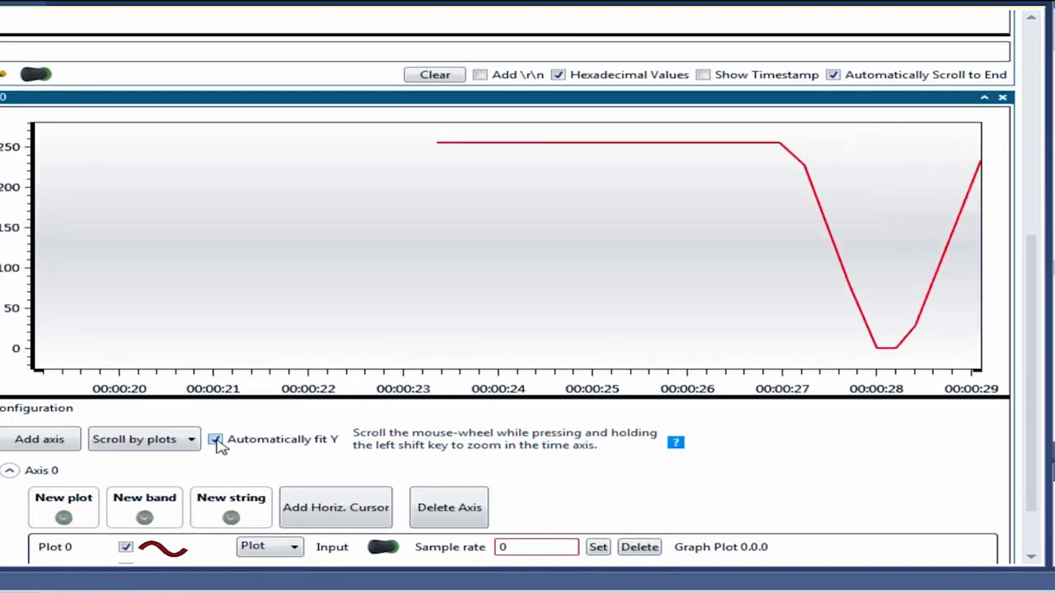
Turn off Y auto-fit, scroll the graph by time, and draw data as points.
{"action": "left_click", "coordinate": [215, 439]}
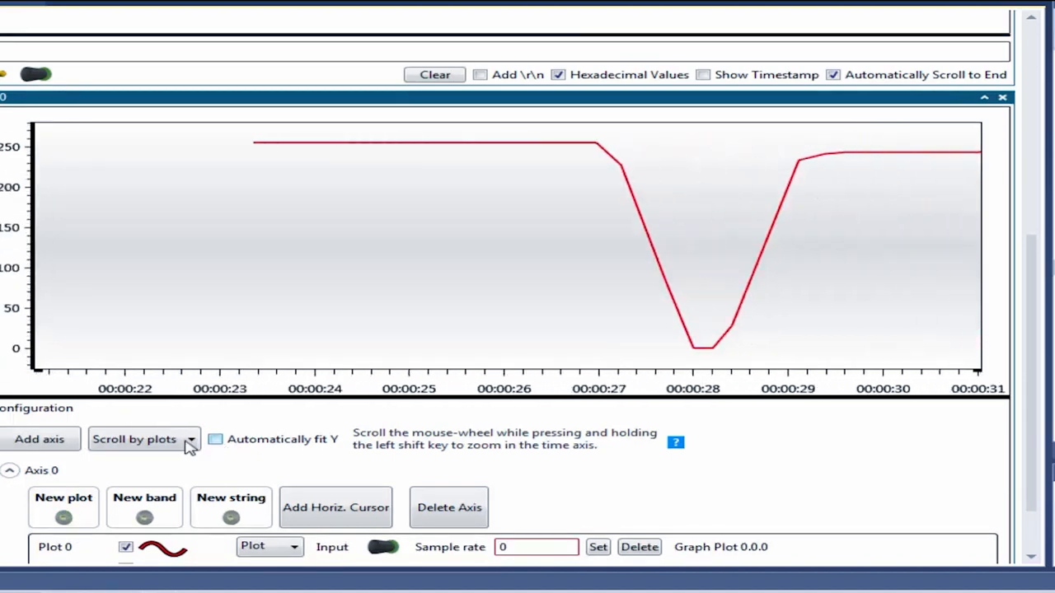
{"action": "left_click", "coordinate": [191, 439]}
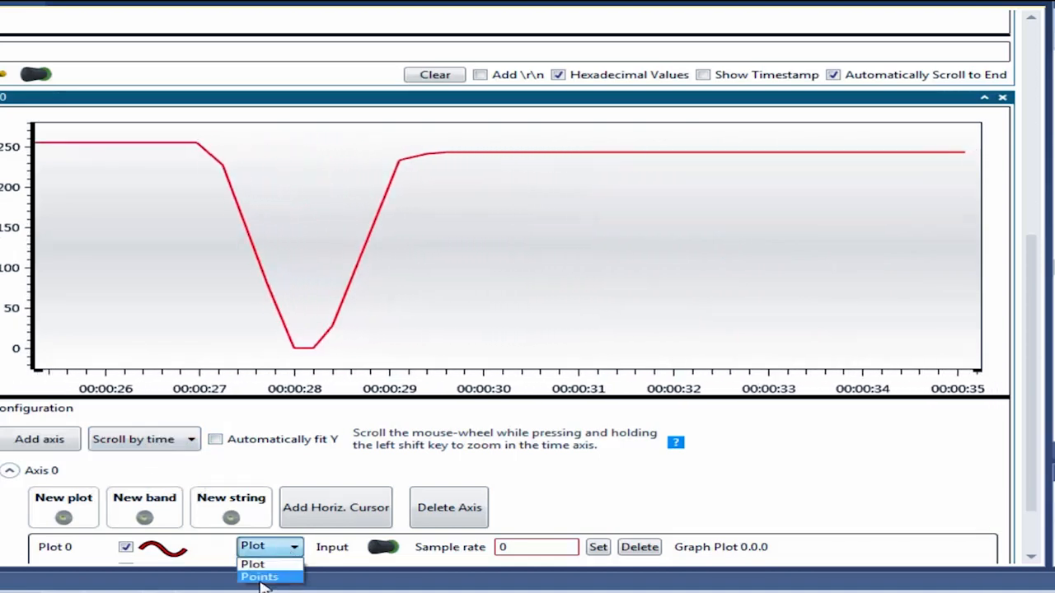
{"action": "left_click", "coordinate": [260, 577]}
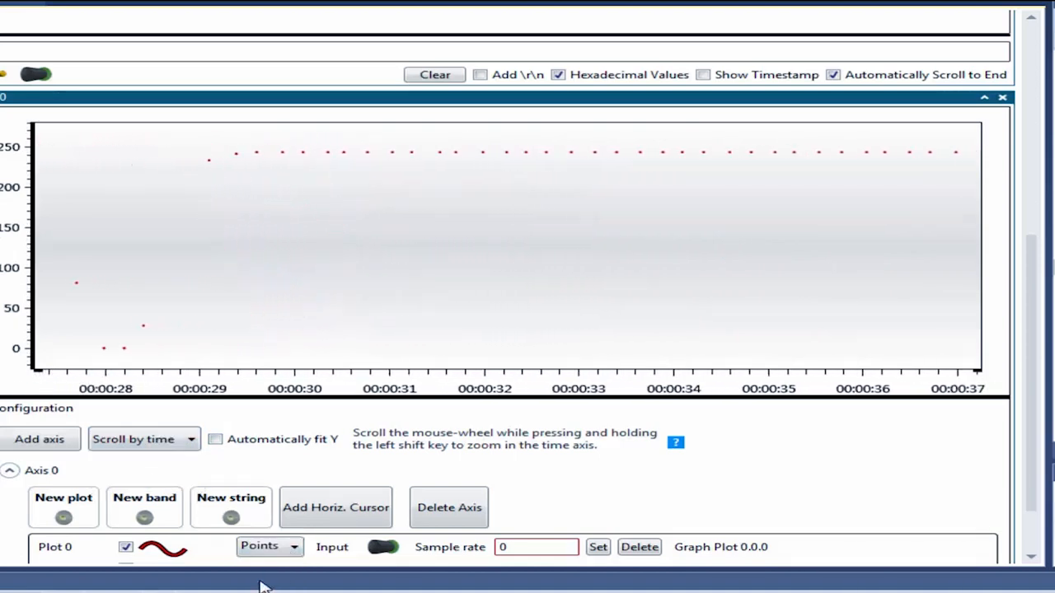